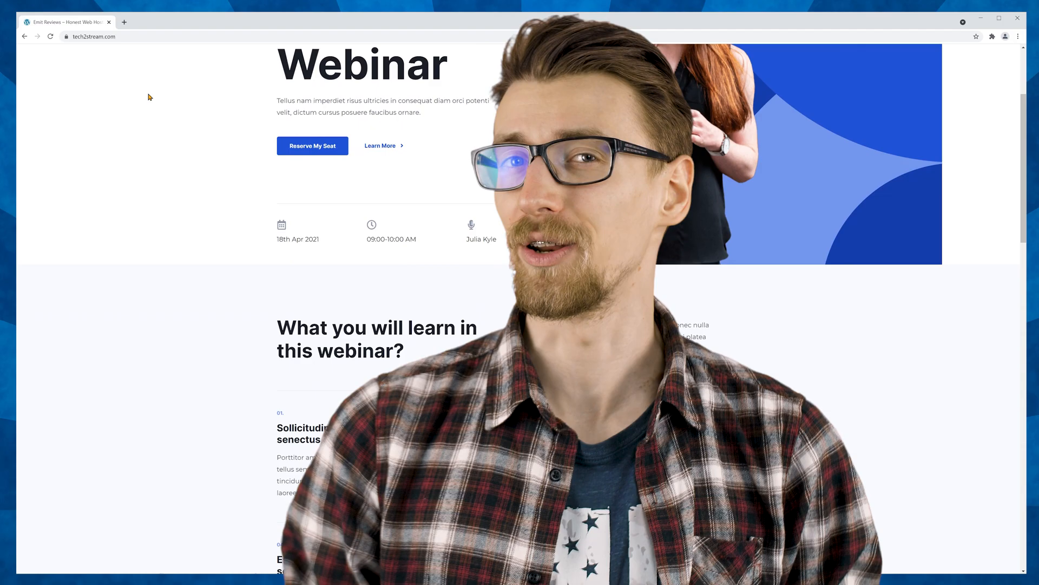
Scroll the Bluehost hosting dashboard to view the new-site checklist.
scroll("down", 3)
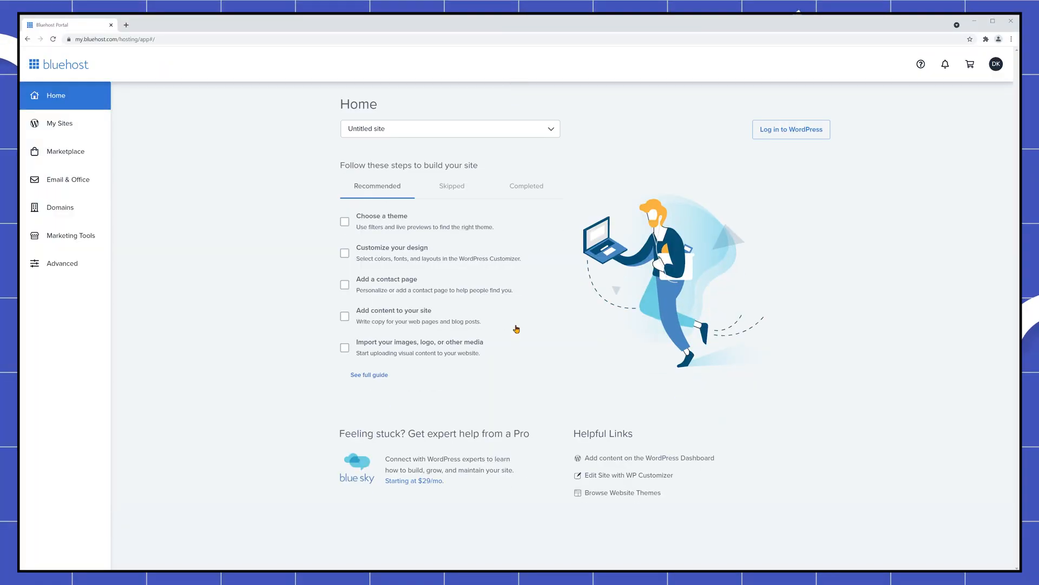
Add a WordPress site named 'Emit Reviews' with its tagline from My Sites.
left_click(59, 124)
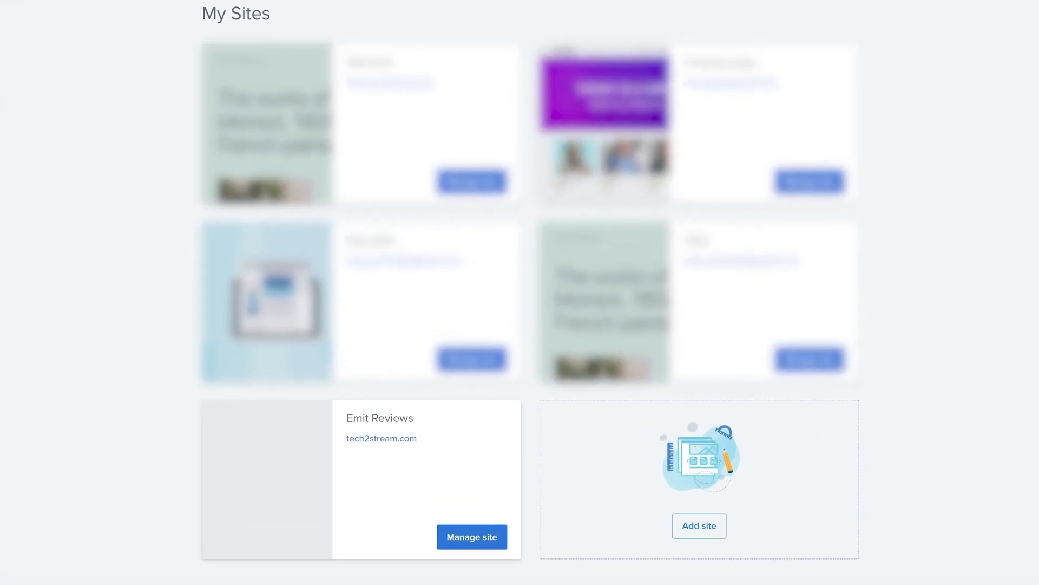
left_click(699, 526)
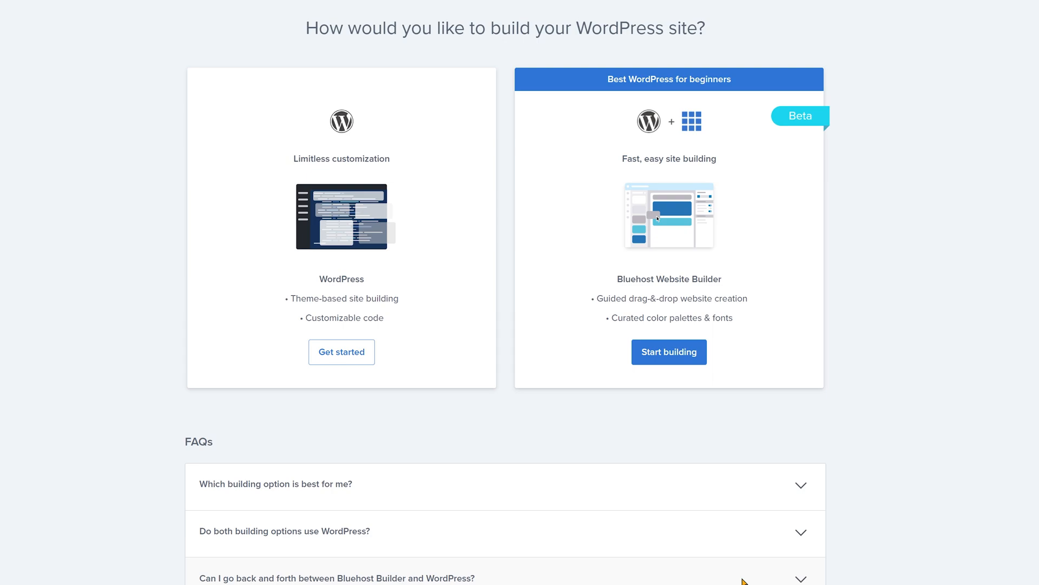
mouse_move(515, 460)
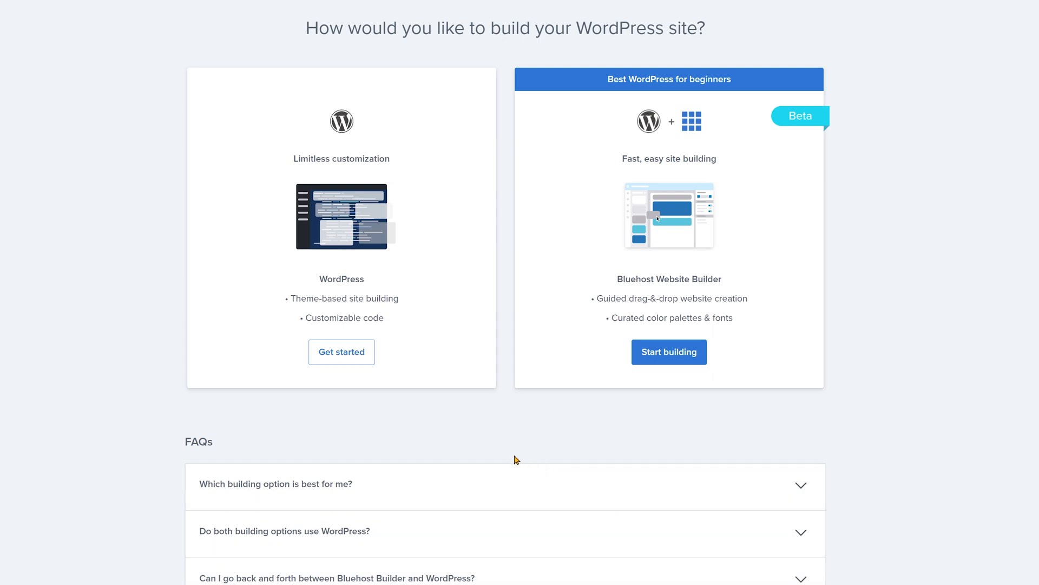
left_click(342, 352)
type("Honest Web Hosting I")
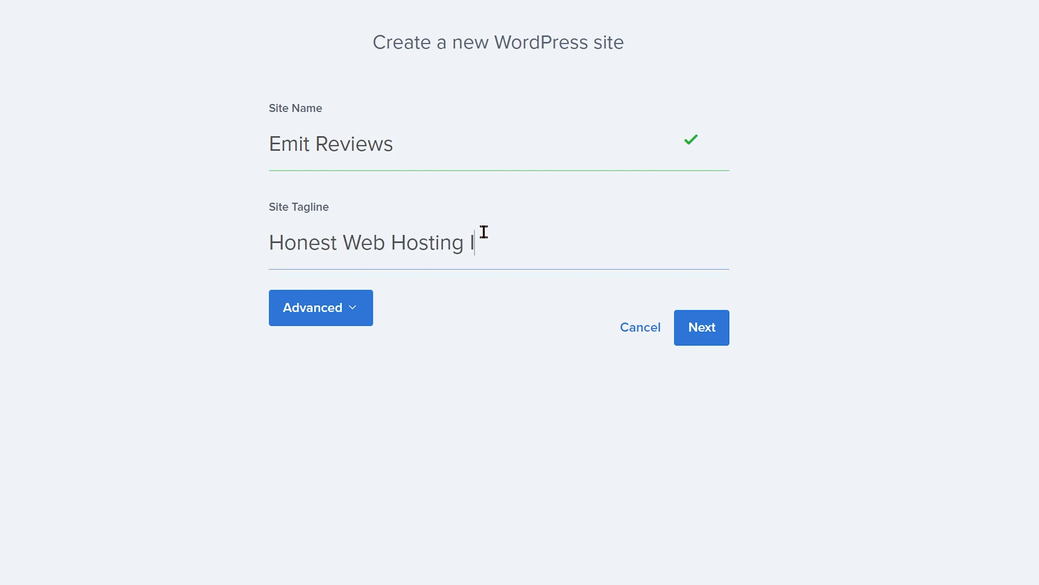
left_click(702, 328)
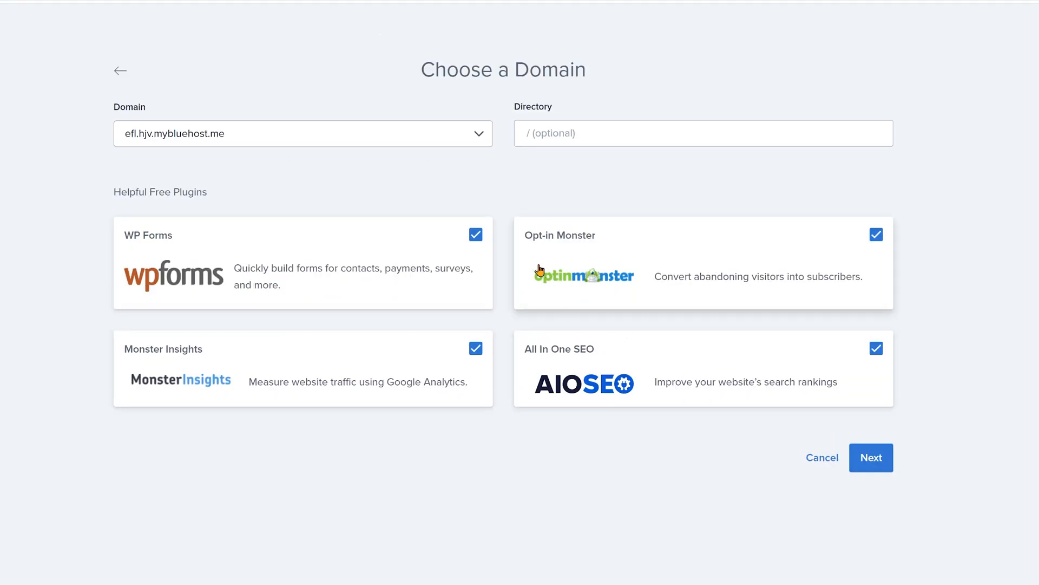
Pick tutorial.tech2stream.com and untick WP Forms, Opt-in Monster, Monster Insights and All In One SEO.
left_click(478, 134)
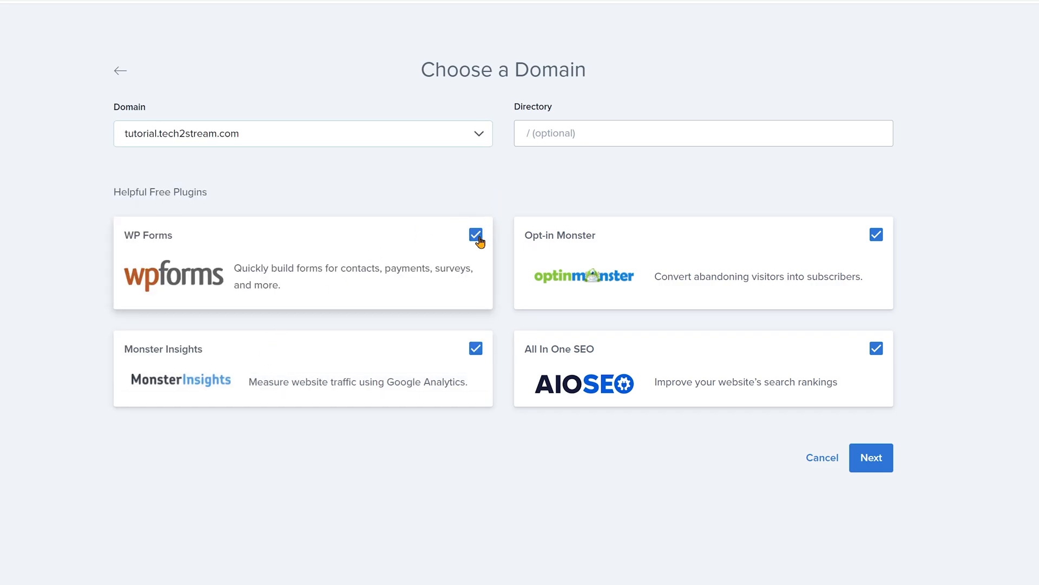
left_click(476, 235)
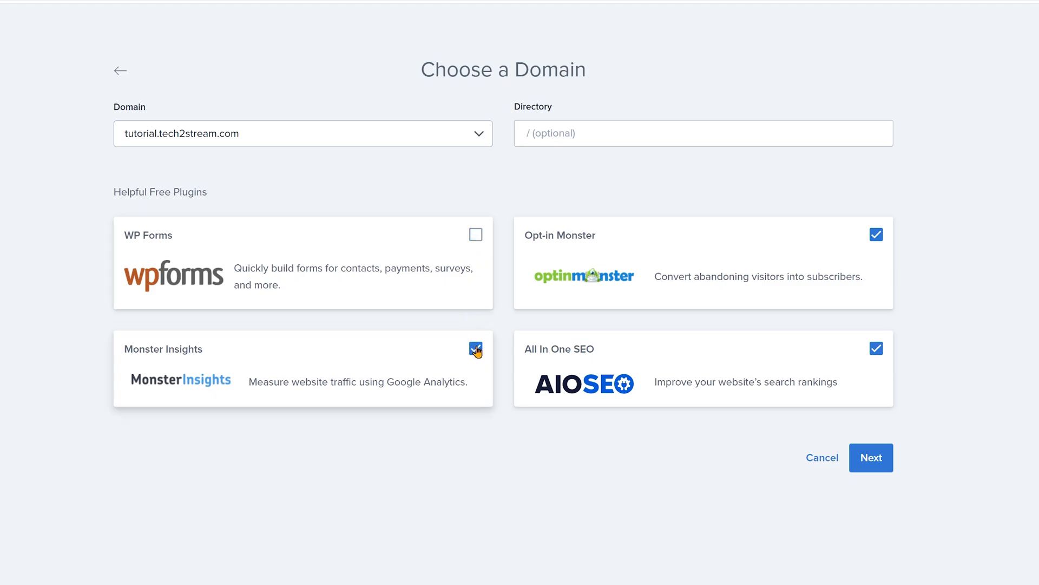
left_click(876, 348)
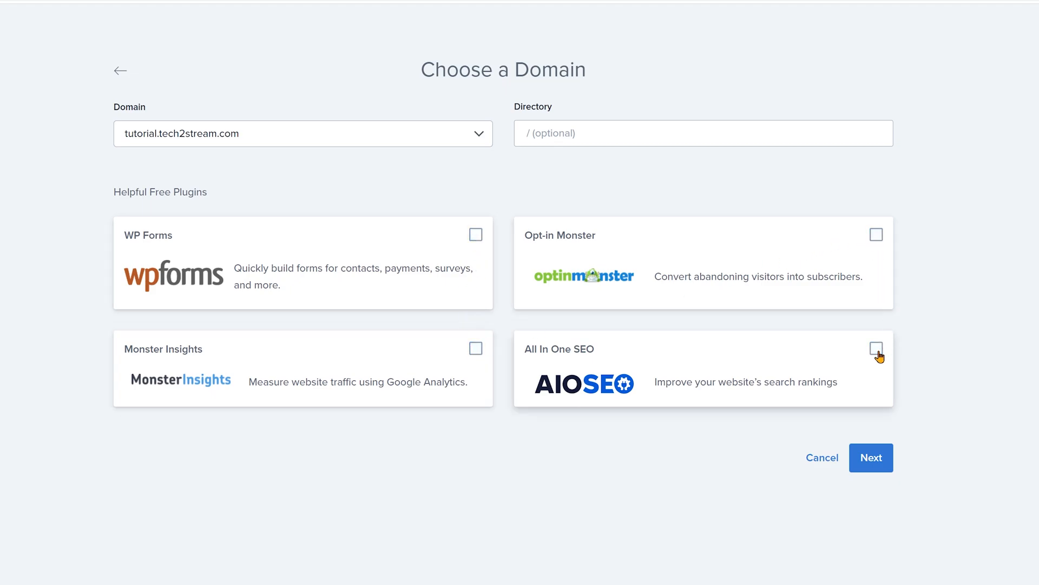
left_click(871, 458)
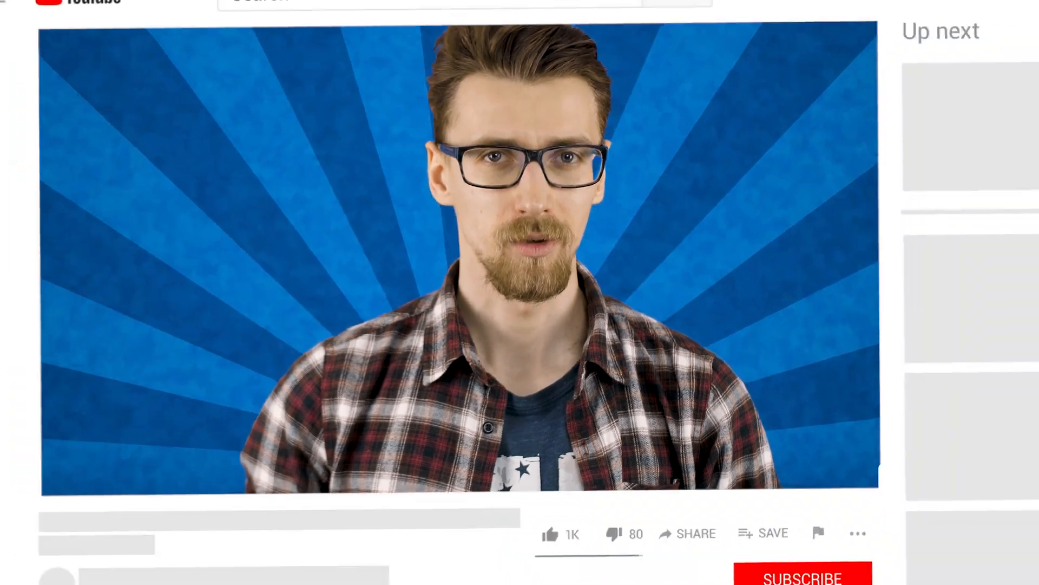
scroll("down", 3)
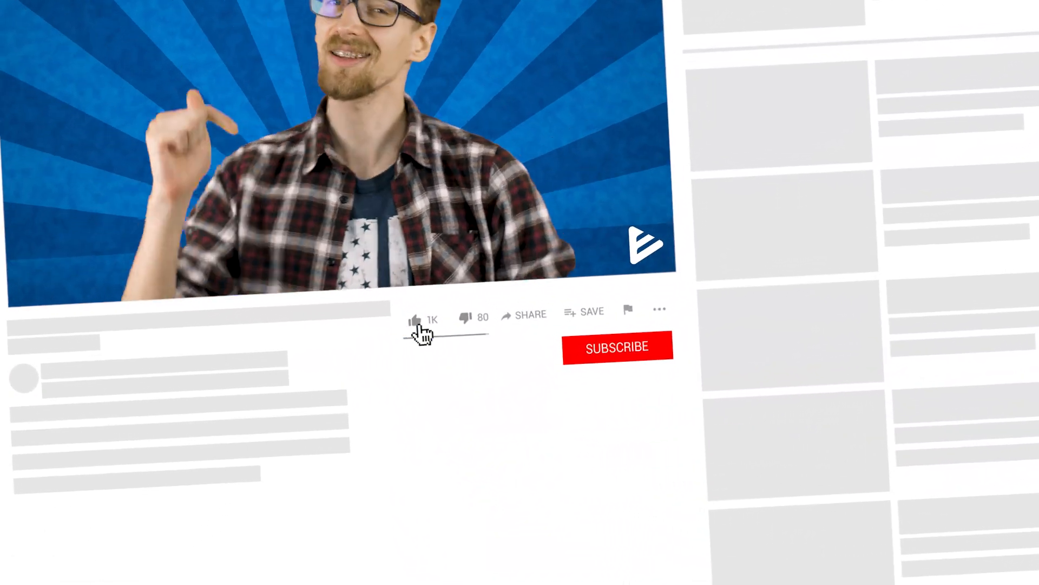
left_click(414, 316)
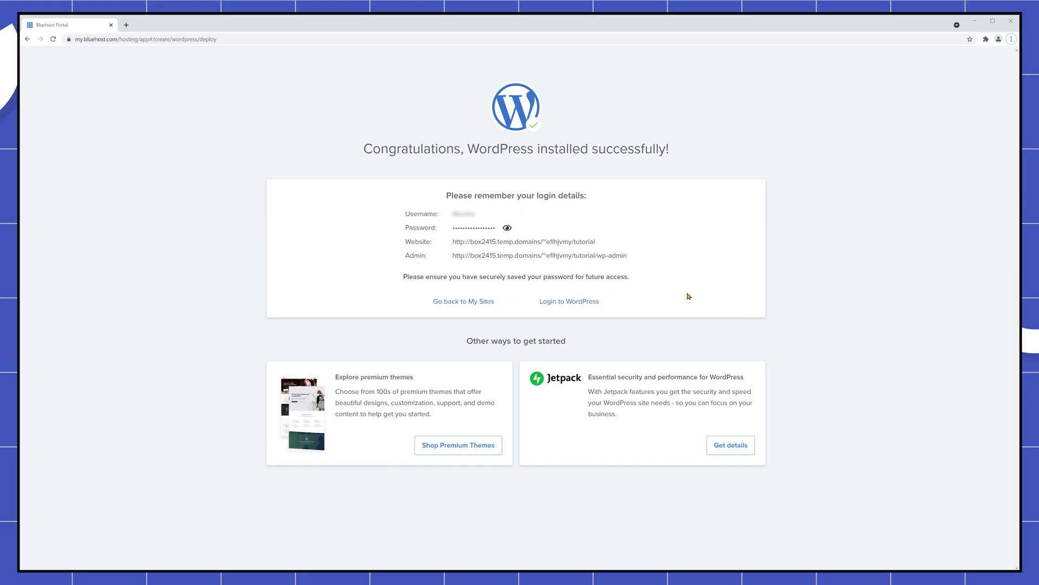
Add the free Cloudflare Basic network to the tutorial.tech2stream.com site's performance settings.
left_click(464, 301)
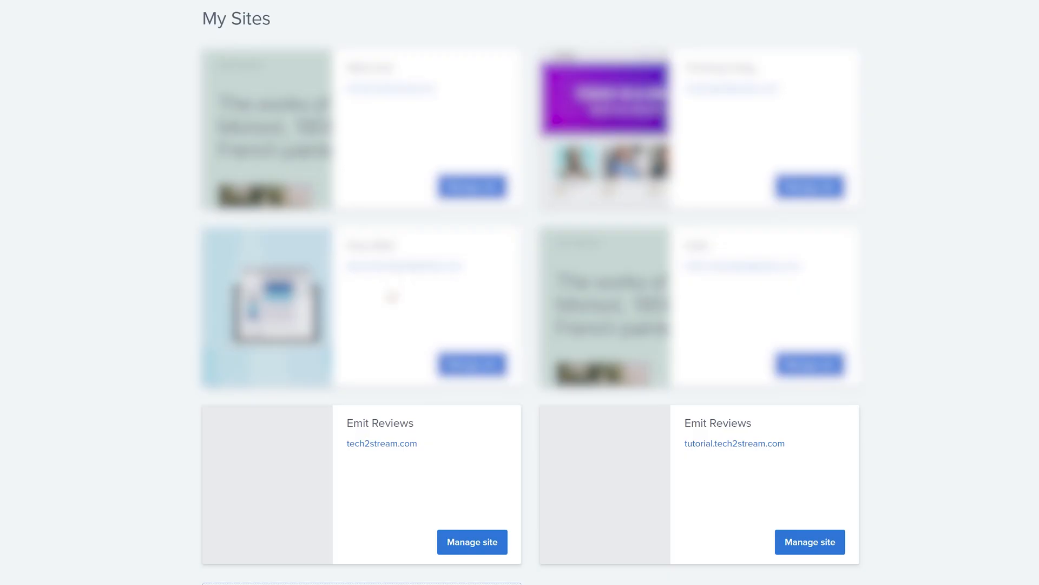
left_click(472, 542)
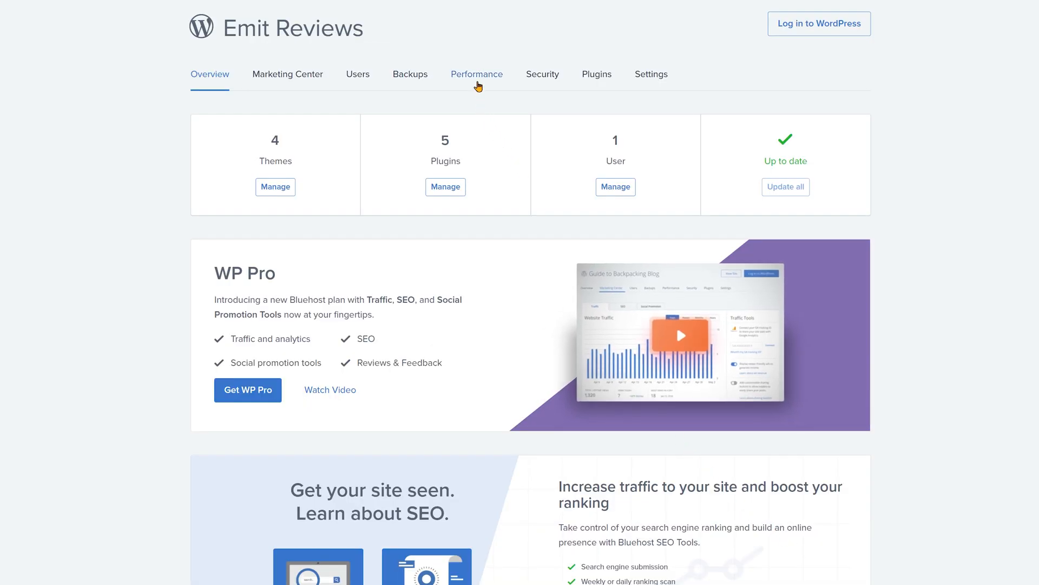
left_click(477, 74)
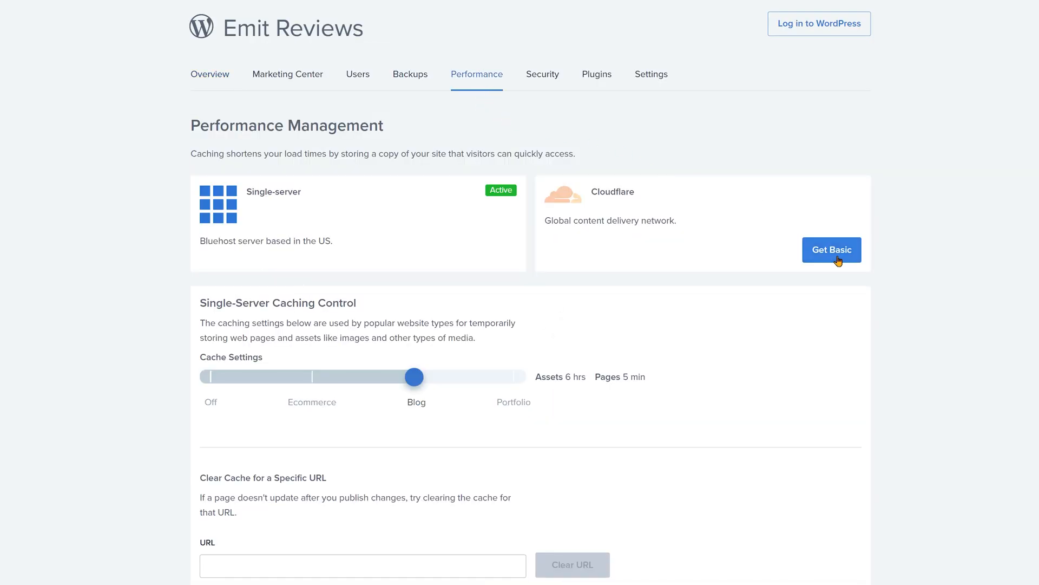
left_click(831, 249)
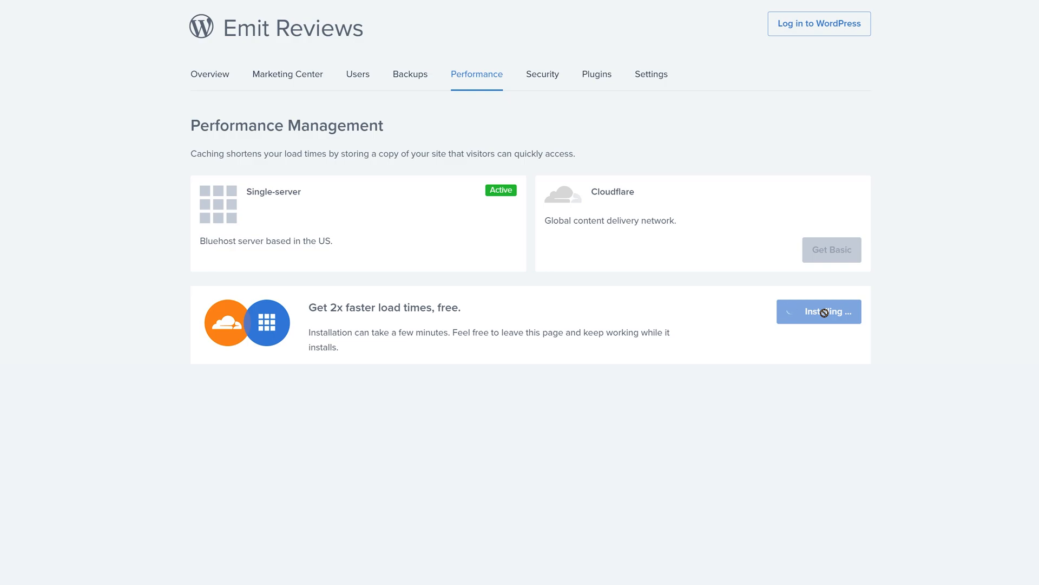
mouse_move(811, 341)
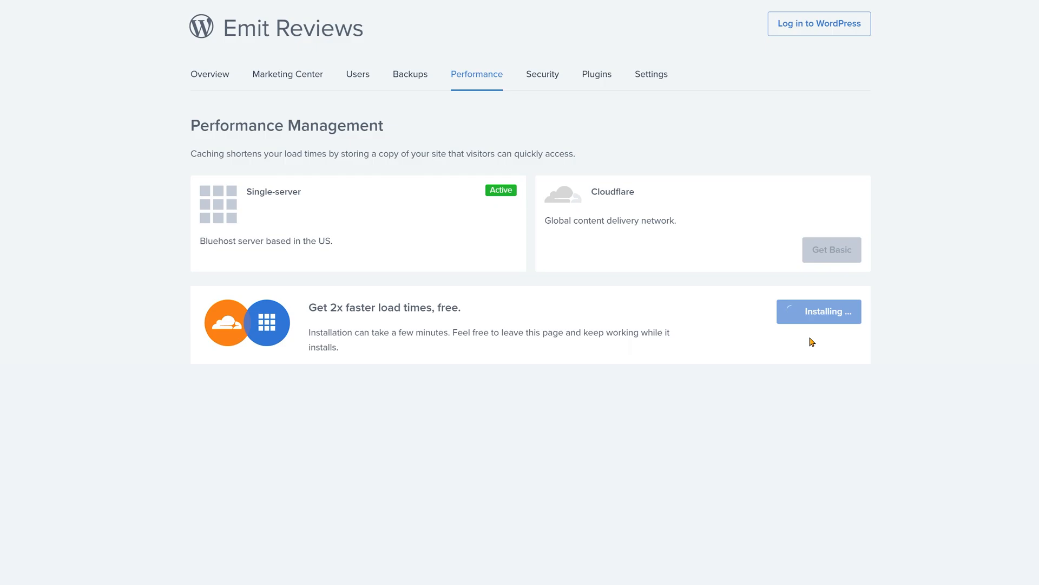
left_click(651, 74)
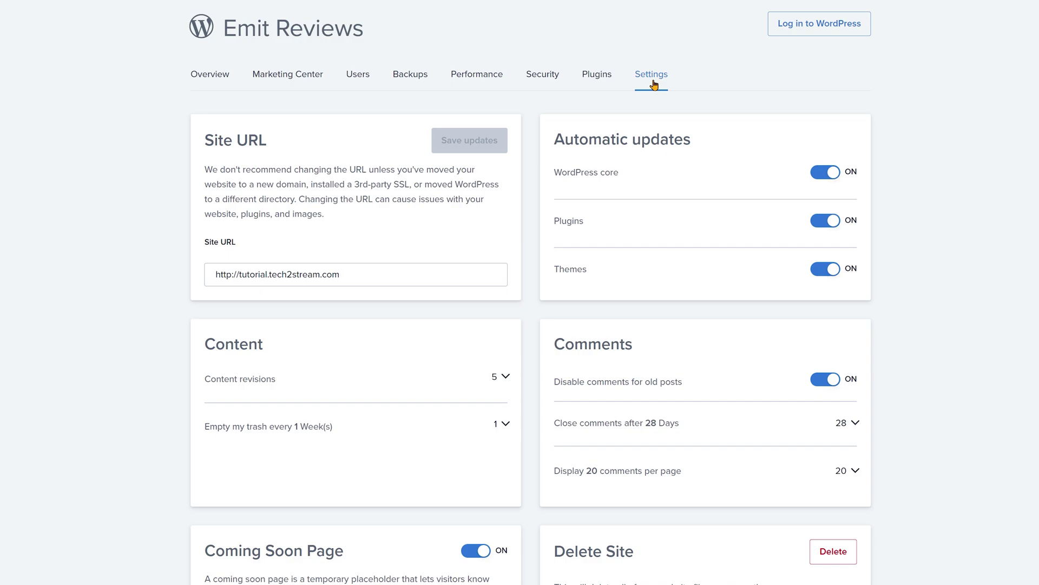
mouse_move(448, 229)
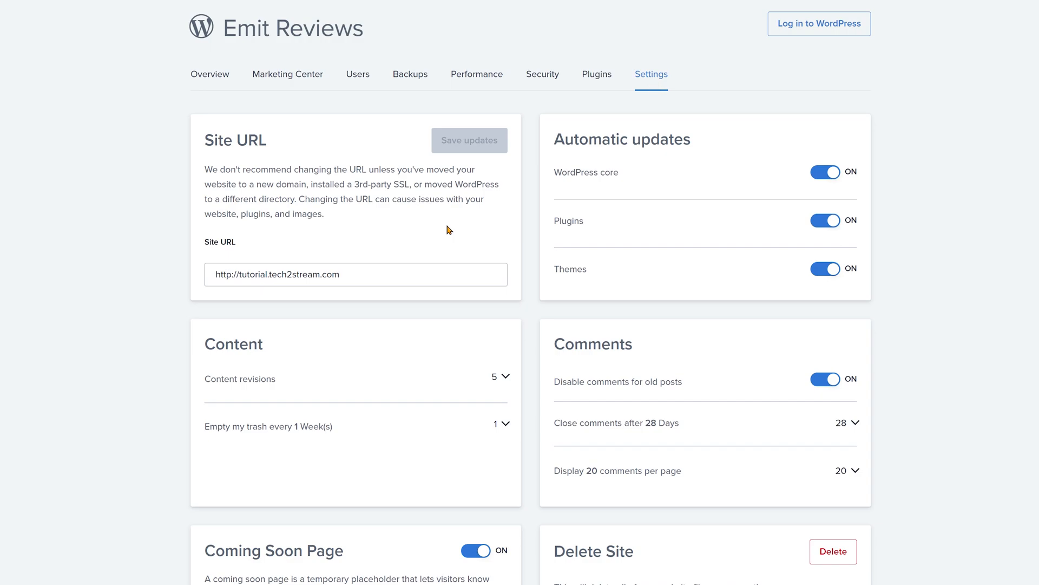
Toggle the Coming Soon Page off and log in to WordPress.
scroll("down", 3)
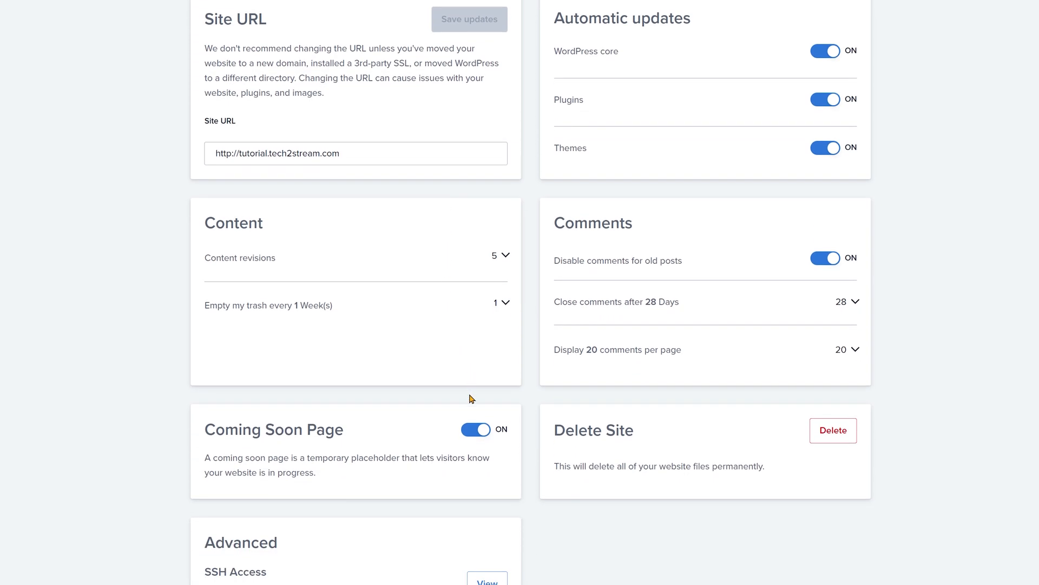
left_click(476, 430)
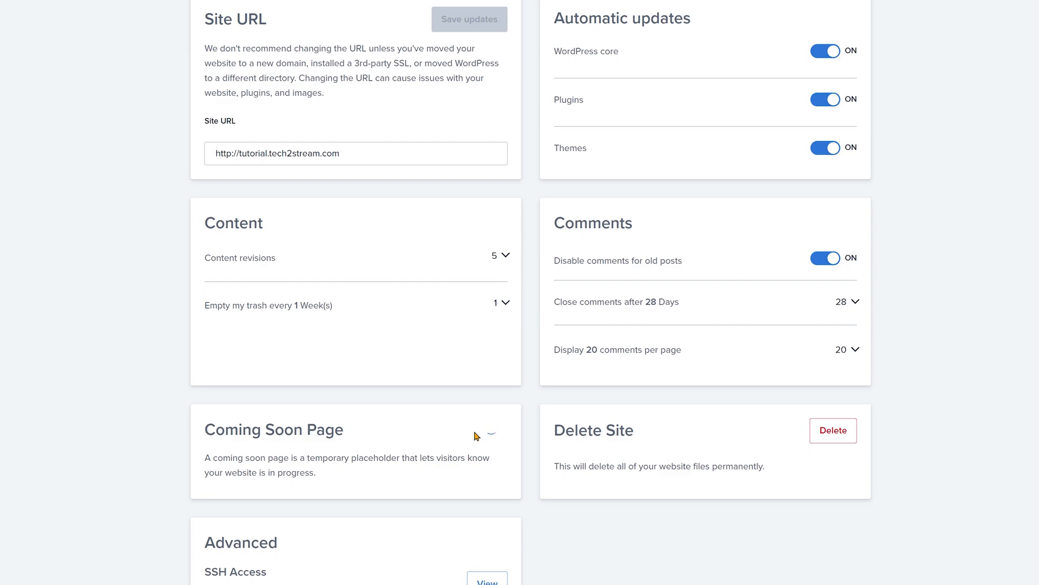
left_click(474, 429)
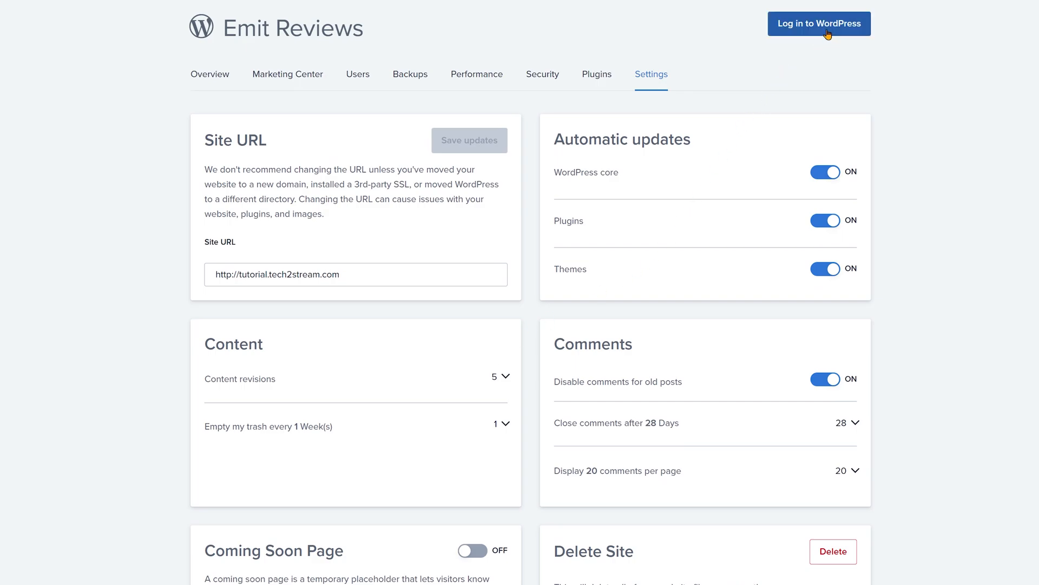
left_click(819, 24)
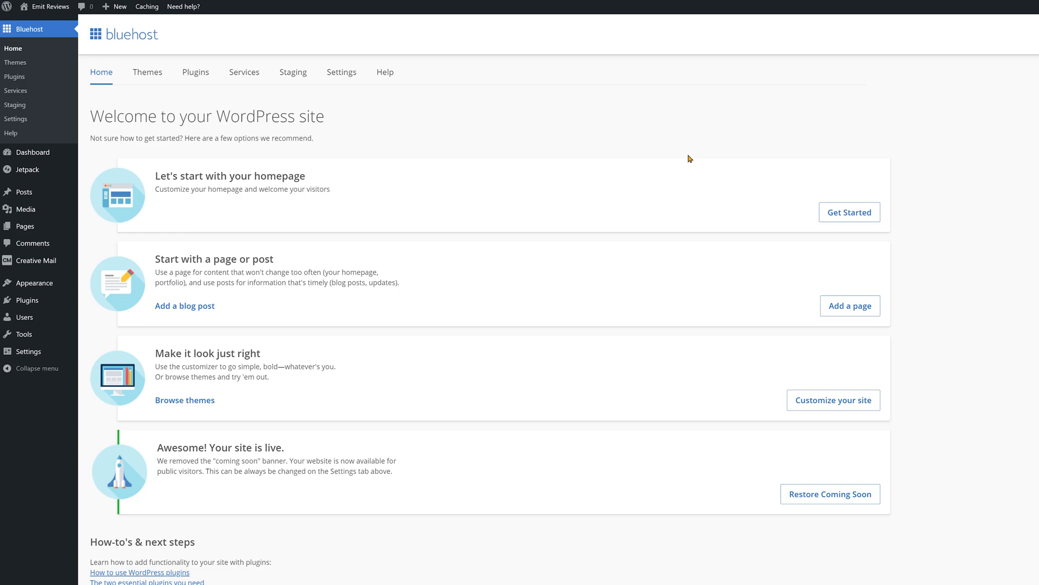
mouse_move(663, 163)
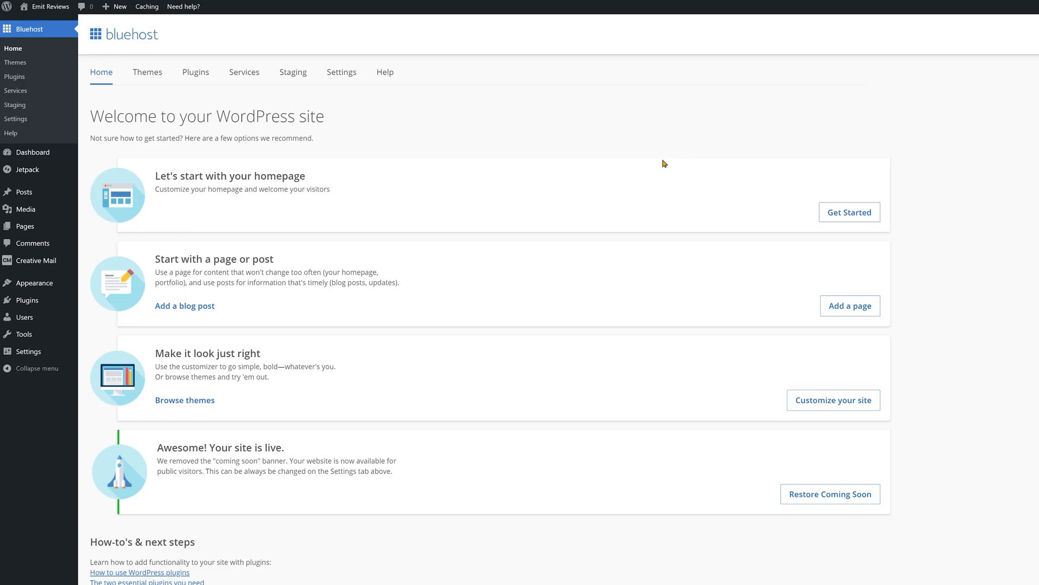
mouse_move(27, 300)
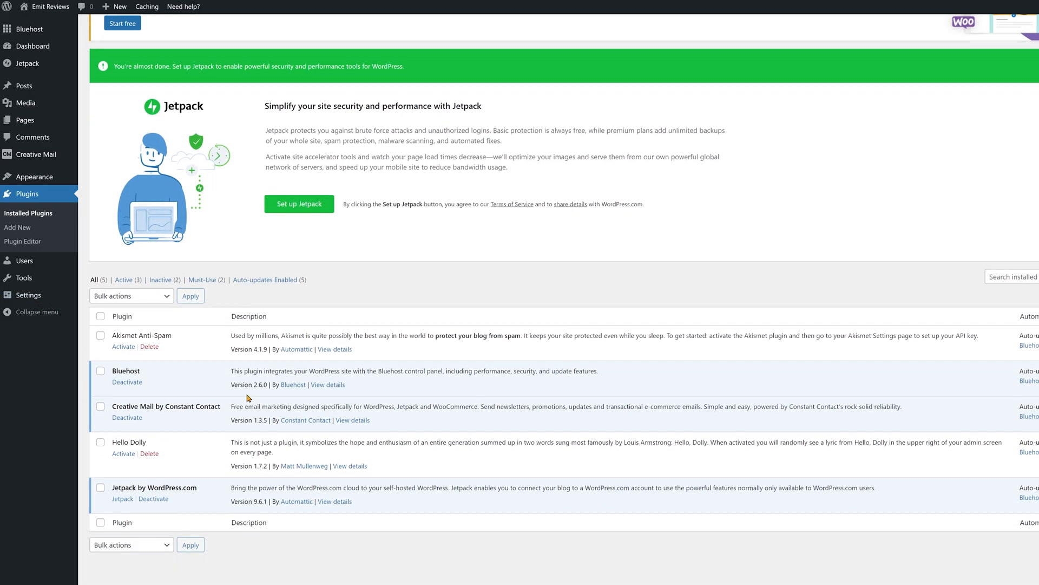
mouse_move(154, 499)
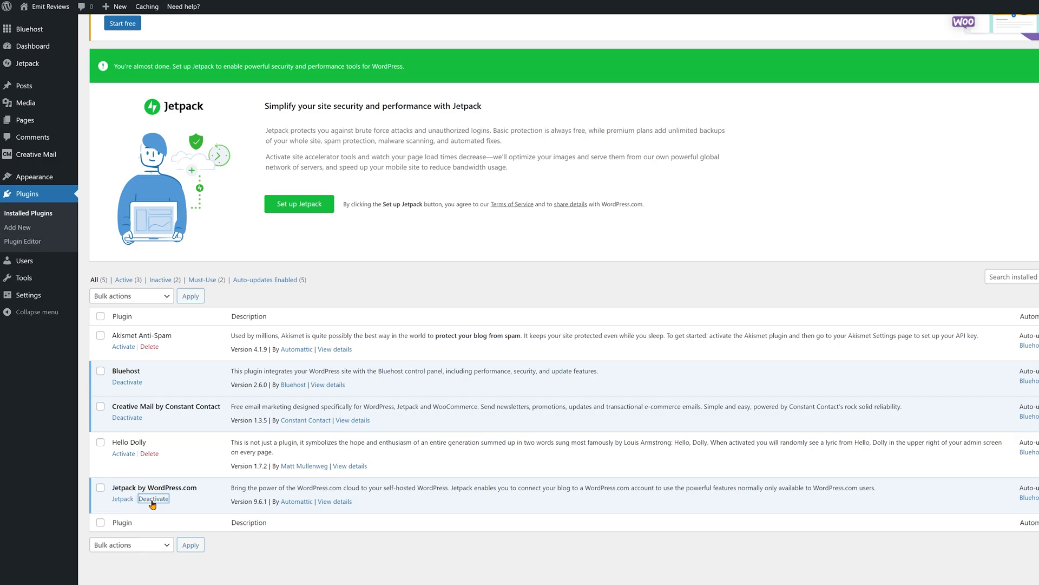
Deactivate and delete Jetpack, and set the Endurance Cache level to Off (Level 0).
left_click(154, 499)
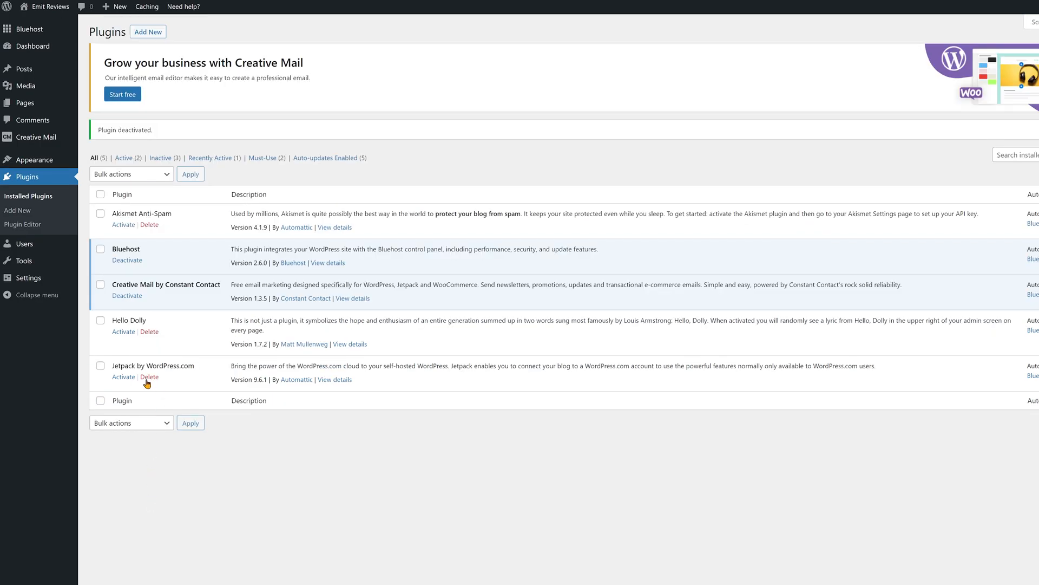
left_click(149, 377)
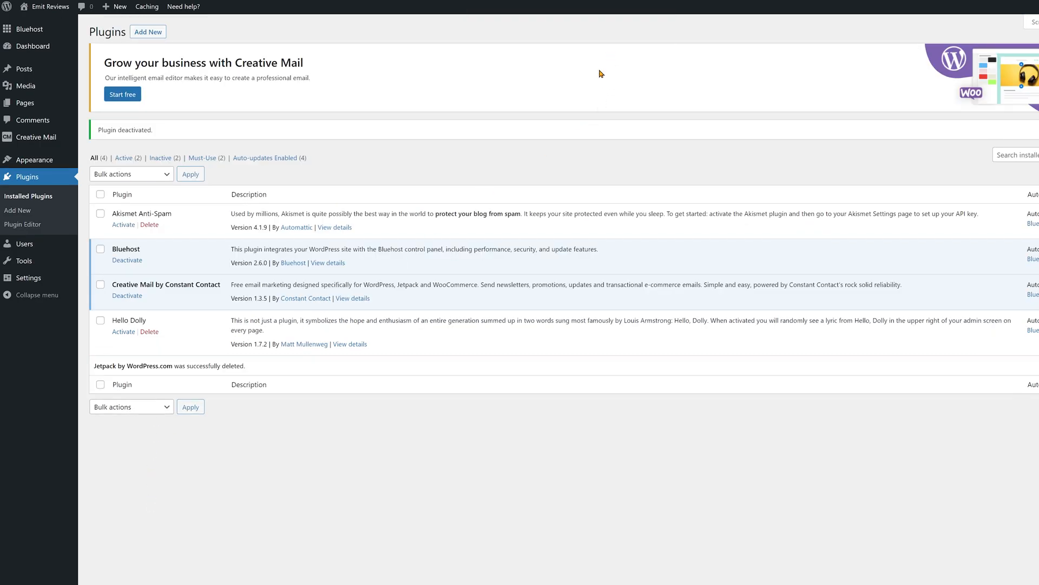
left_click(146, 7)
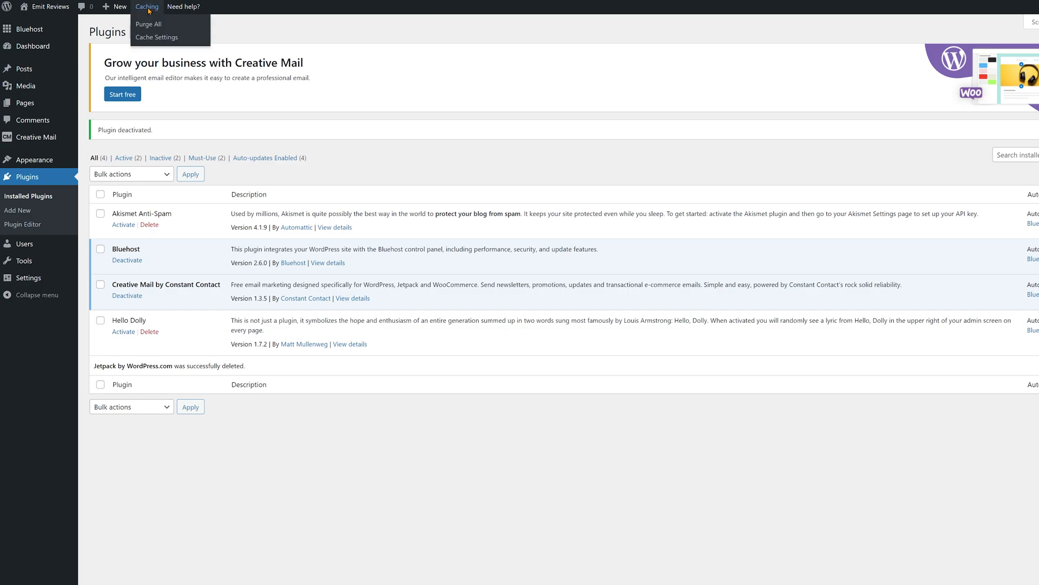
mouse_move(157, 37)
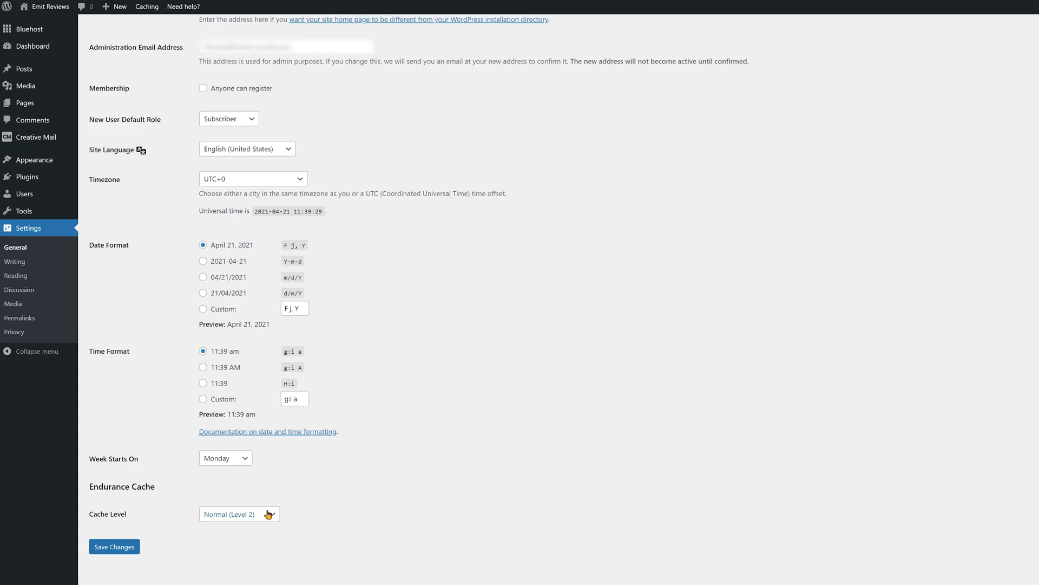
left_click(240, 514)
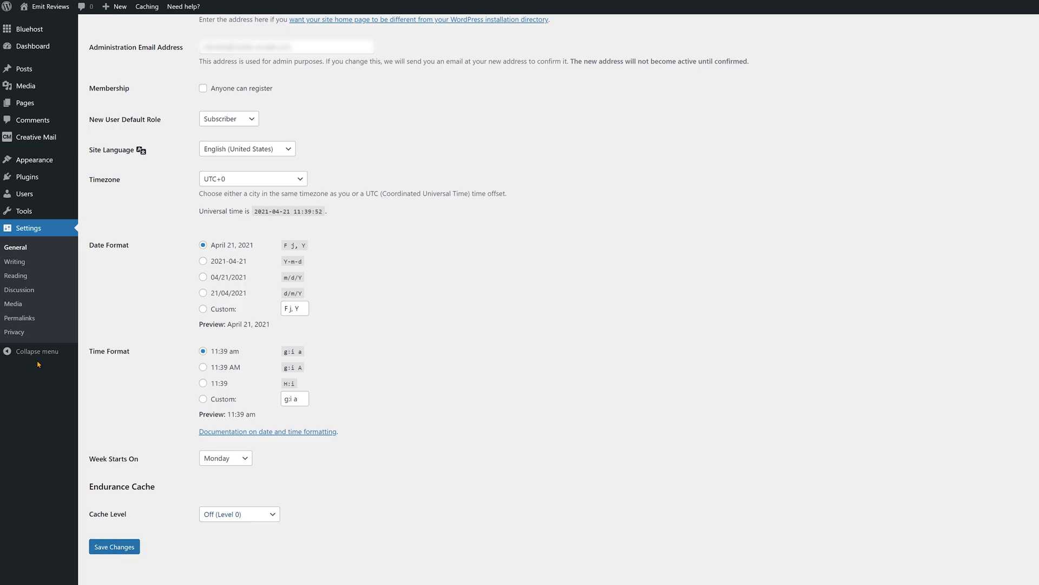
left_click(19, 317)
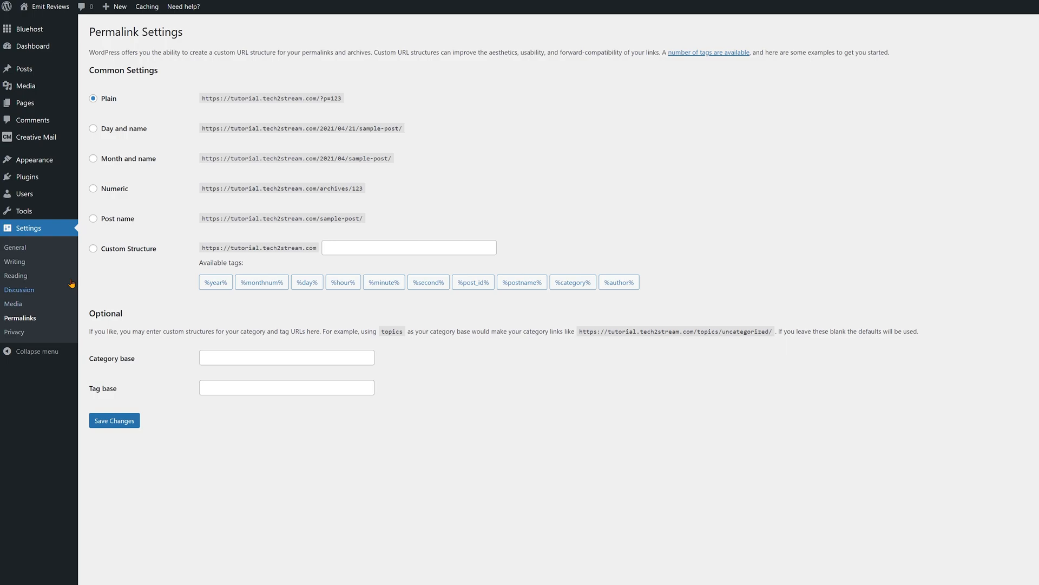
Select the Post name permalink structure and save the changes.
left_click(93, 218)
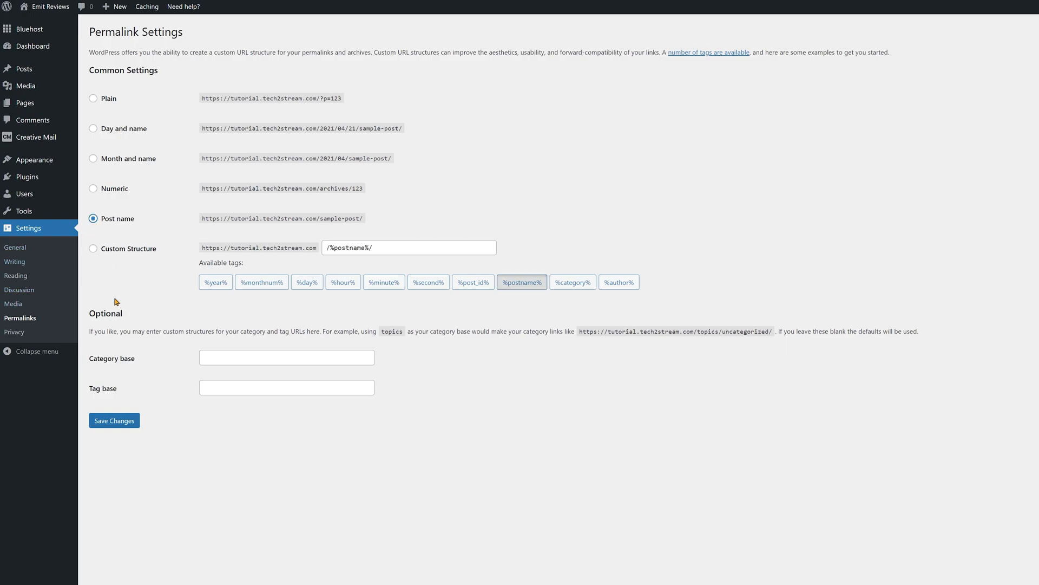
left_click(114, 421)
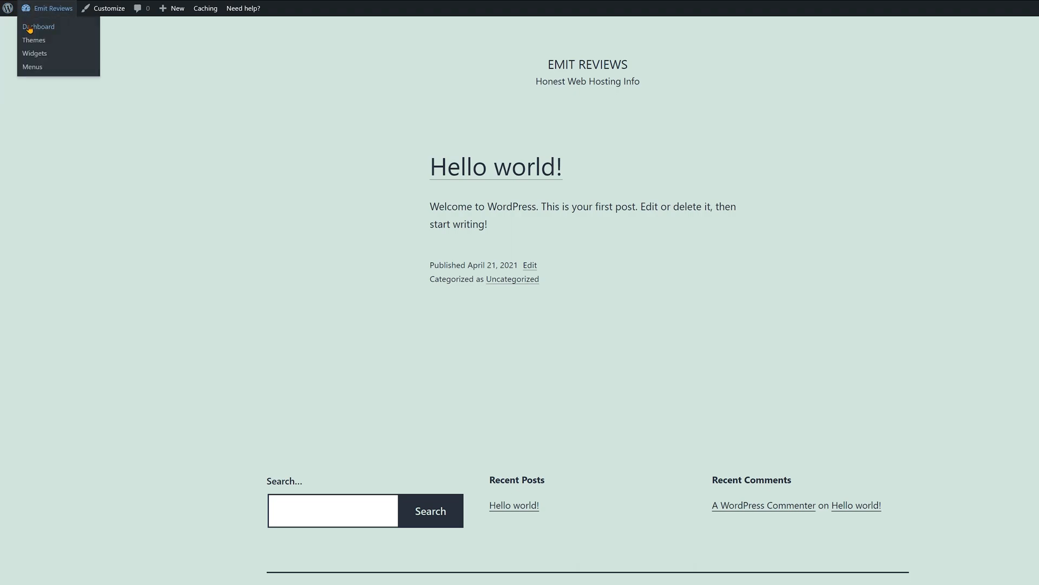
Return to the admin Dashboard and go to Appearance > Themes.
left_click(36, 26)
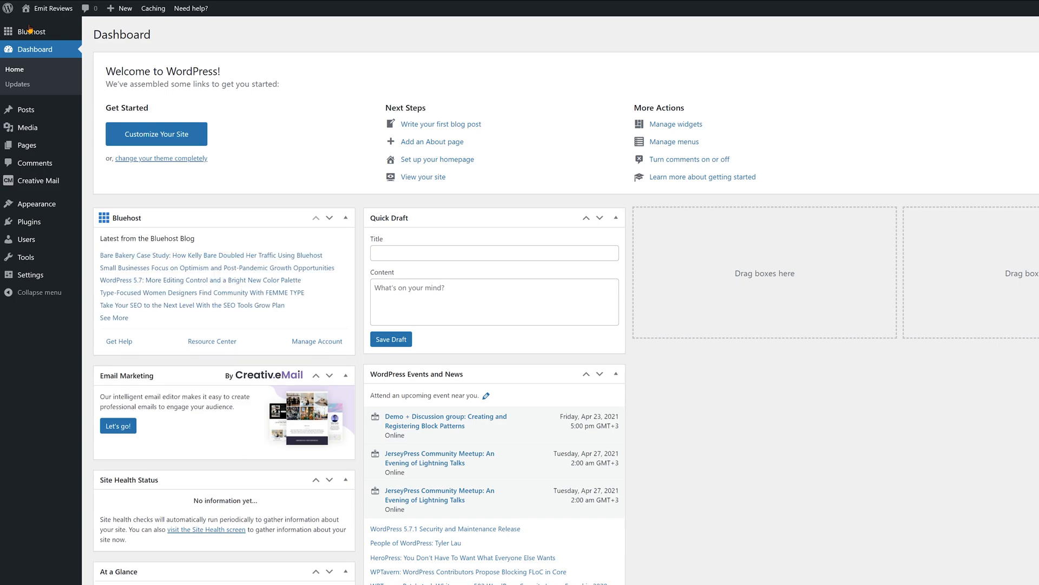
mouse_move(36, 203)
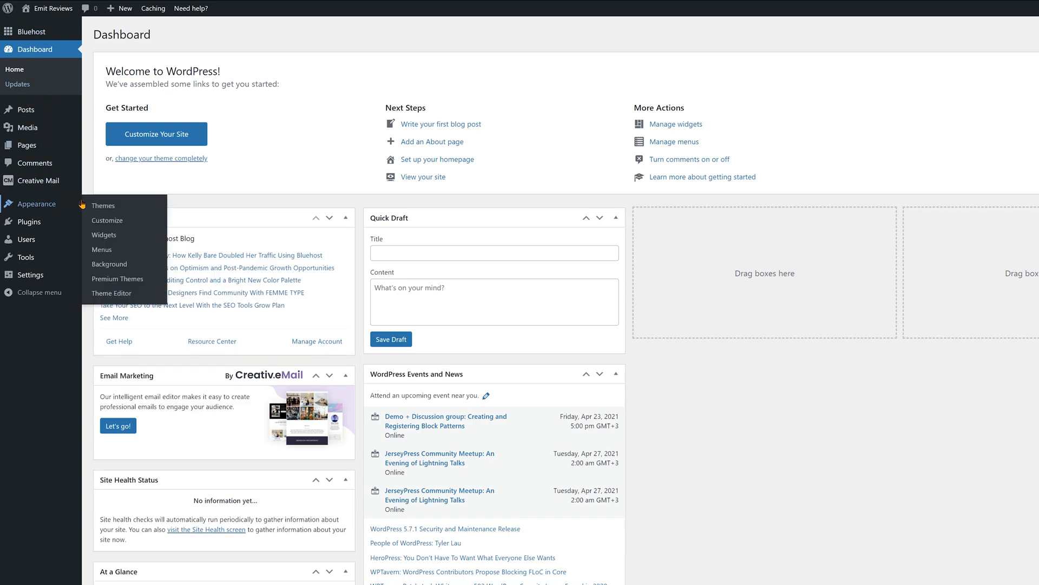
left_click(103, 206)
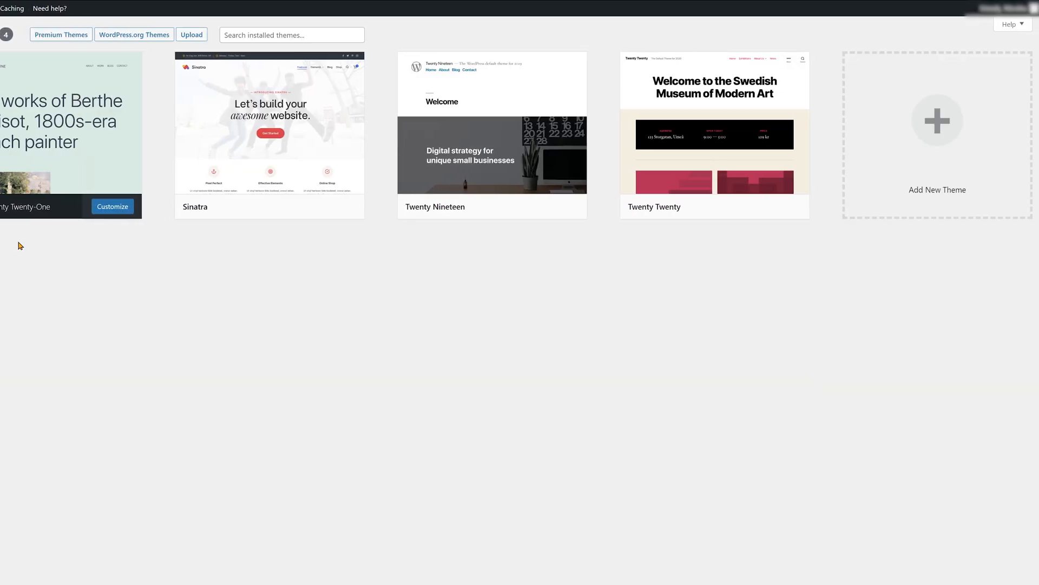
mouse_move(947, 121)
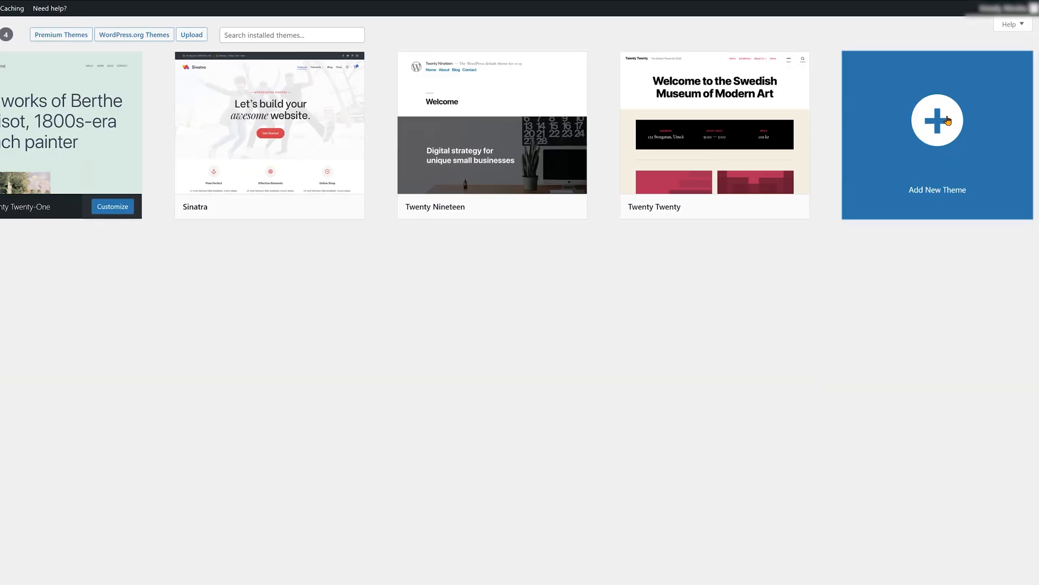
Install and activate the Astra theme, then activate its Starter Templates plugin.
left_click(937, 121)
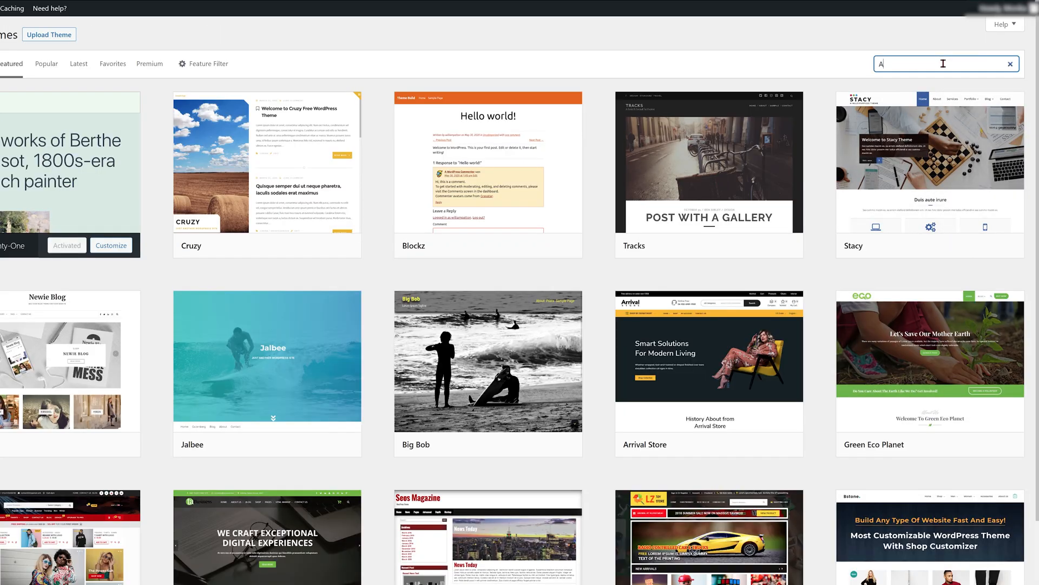
type("stra")
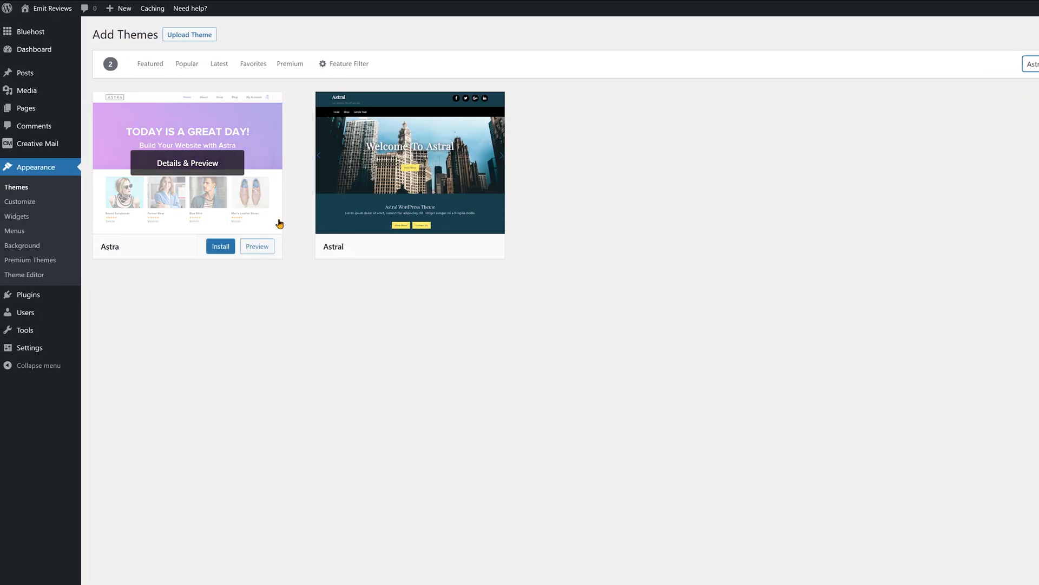
left_click(220, 246)
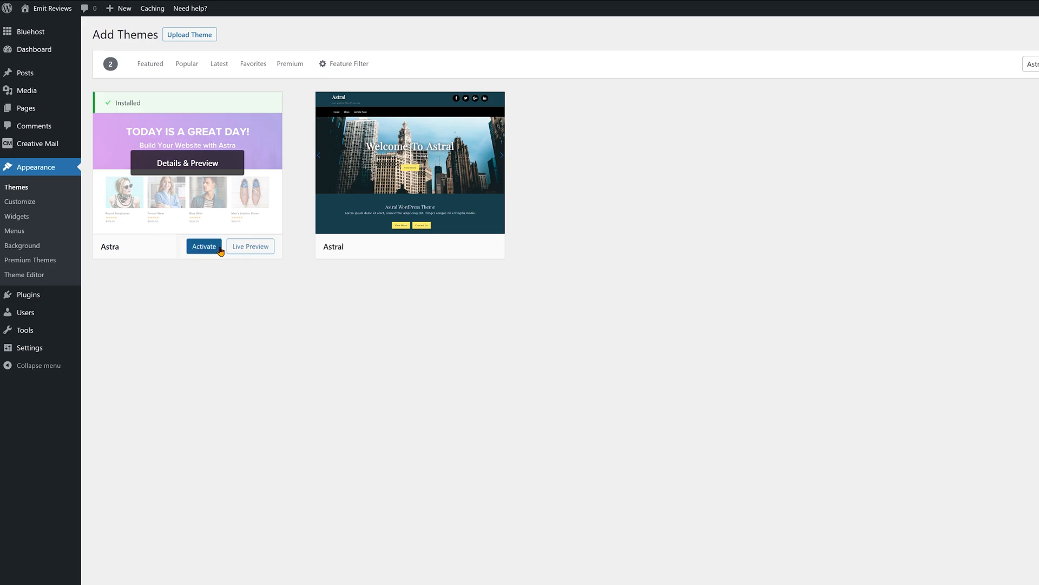
left_click(203, 247)
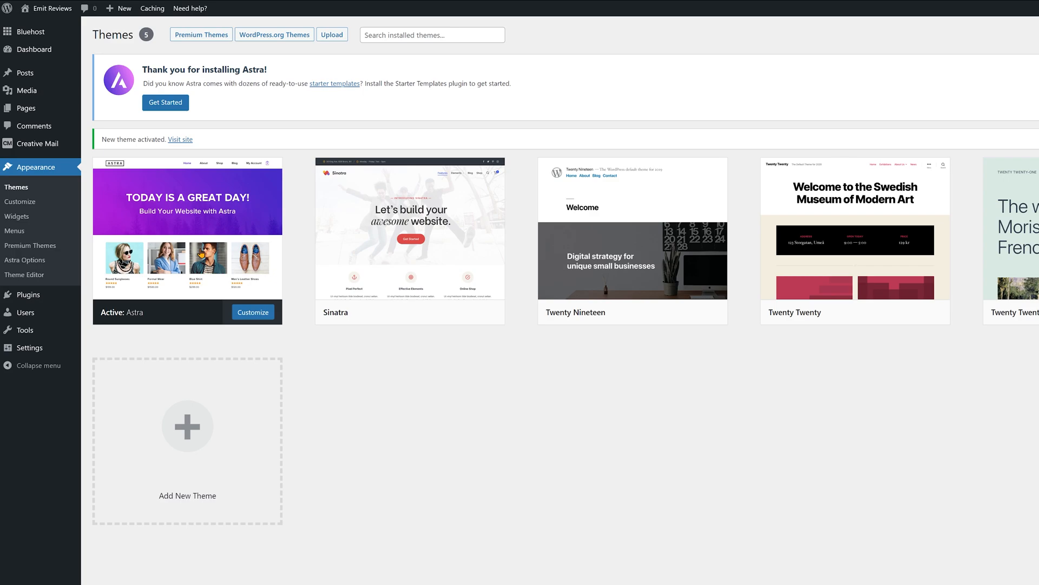
left_click(165, 102)
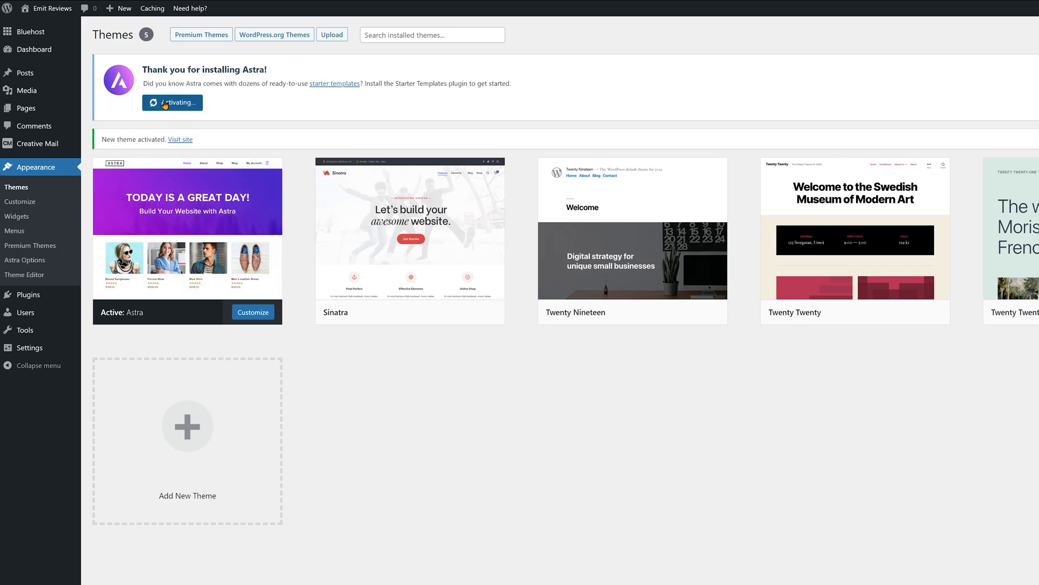
left_click(173, 102)
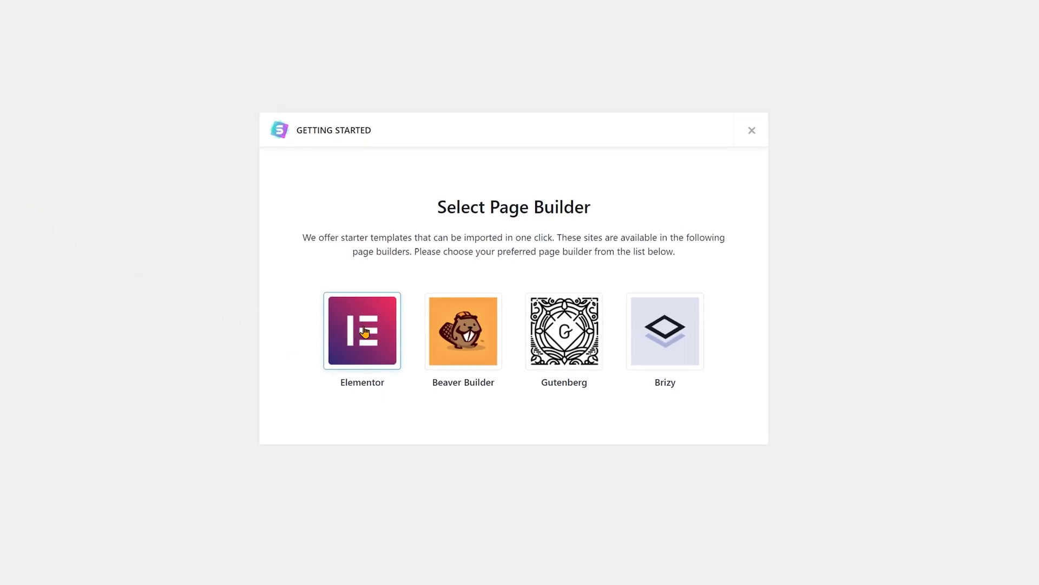
Choose Elementor and import the complete Webinar starter template site.
left_click(362, 331)
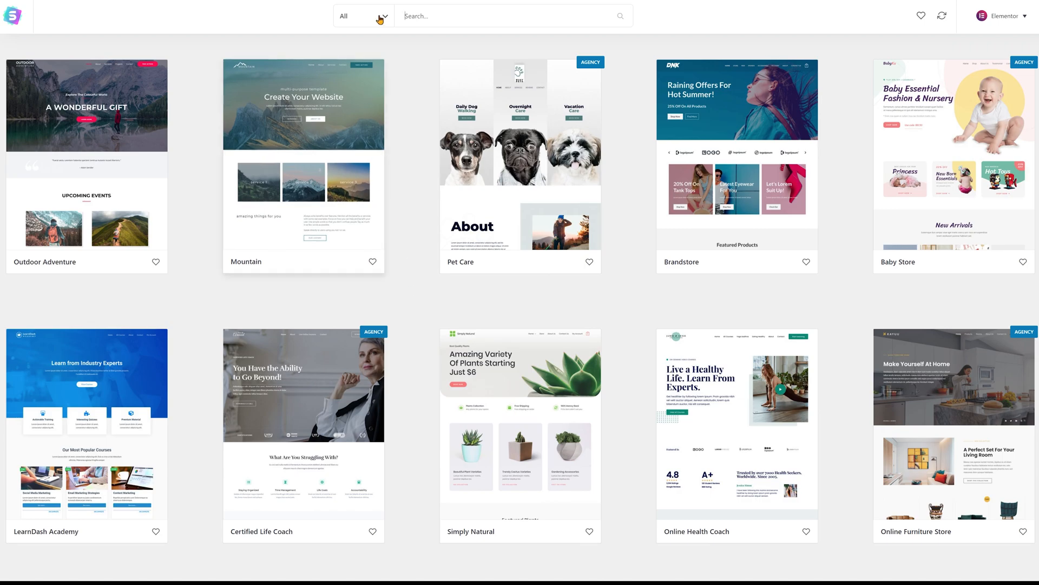
left_click(382, 16)
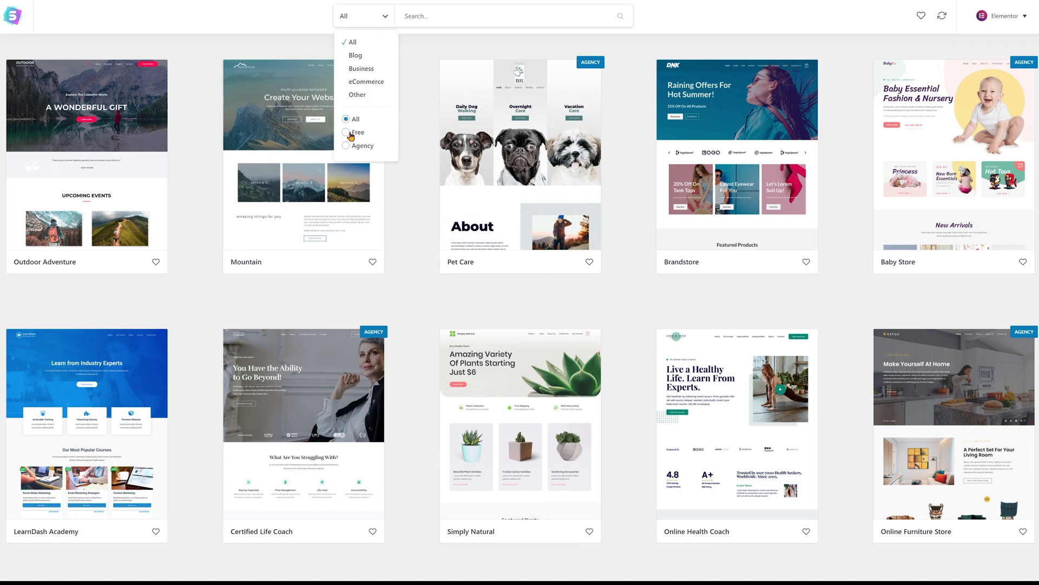
scroll("down", 3)
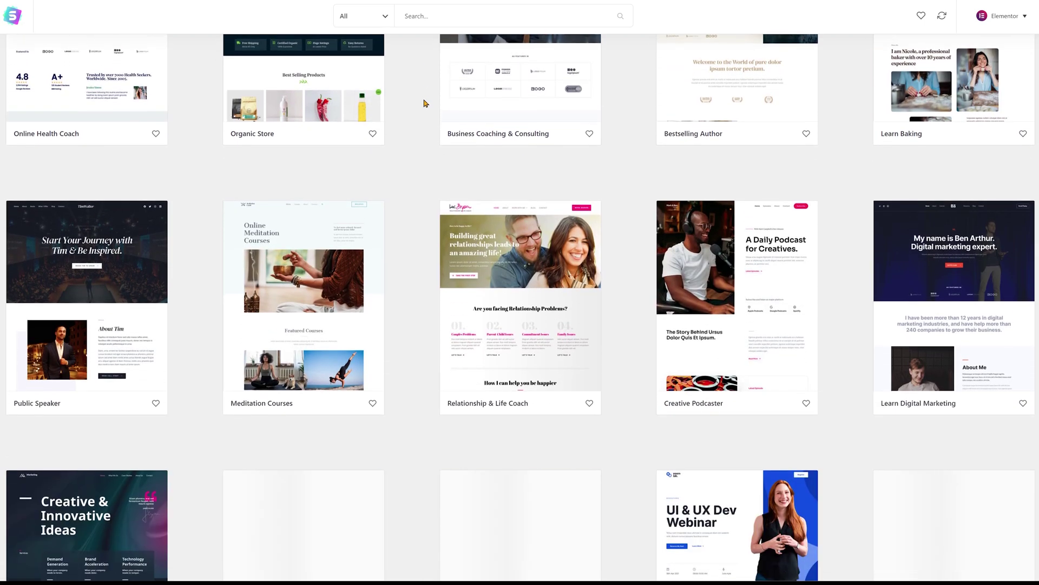
scroll("down", 3)
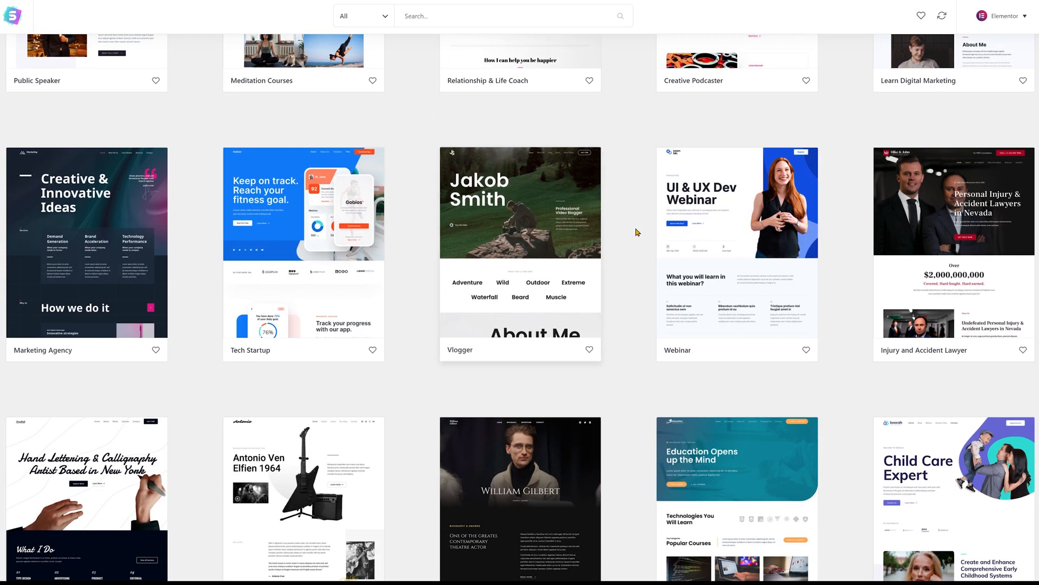
left_click(737, 202)
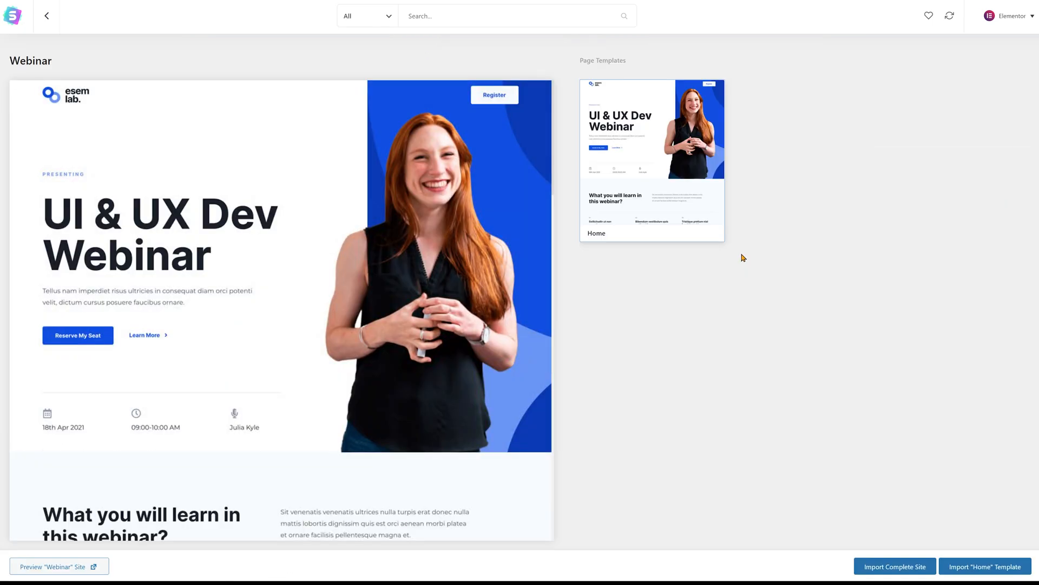
mouse_move(897, 567)
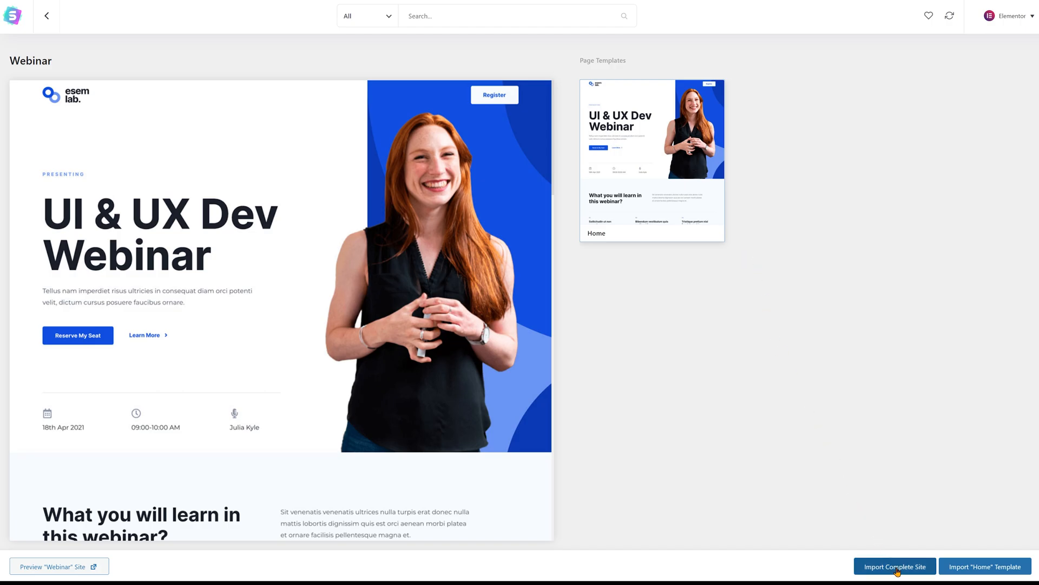
left_click(894, 566)
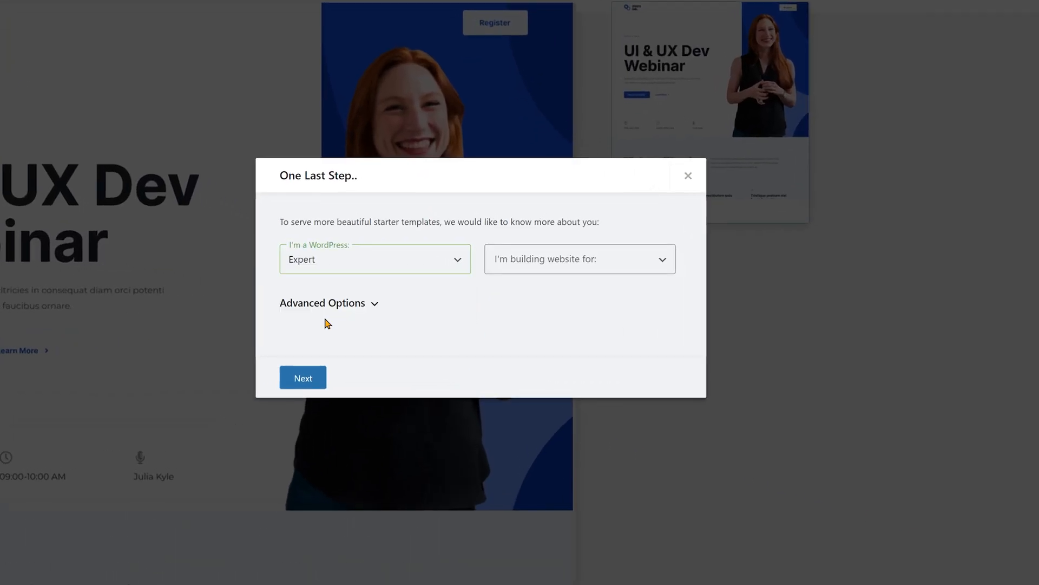
Answer 'Myself/My company' and skip the details form to start importing.
left_click(580, 258)
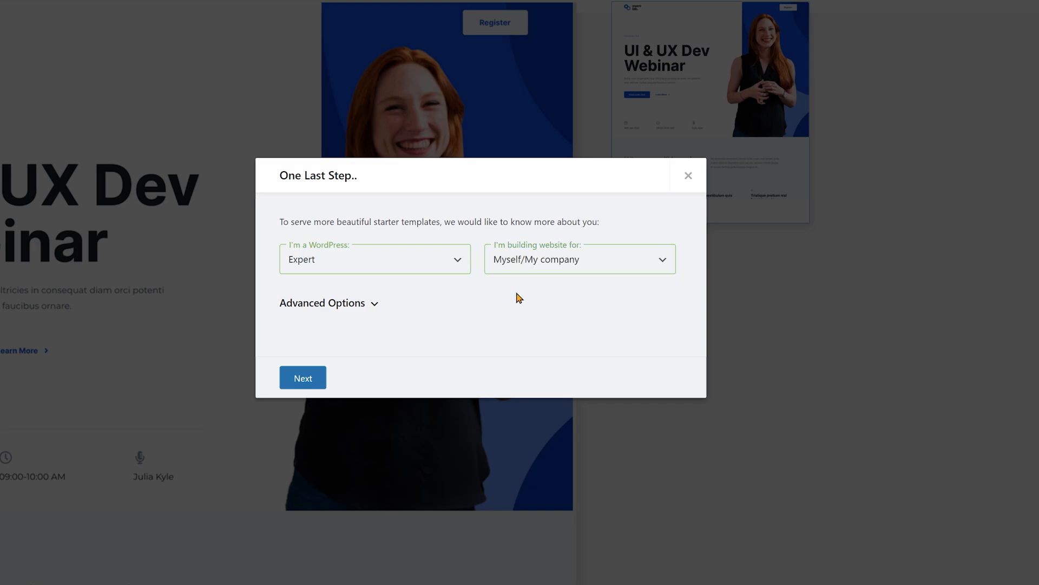
left_click(303, 377)
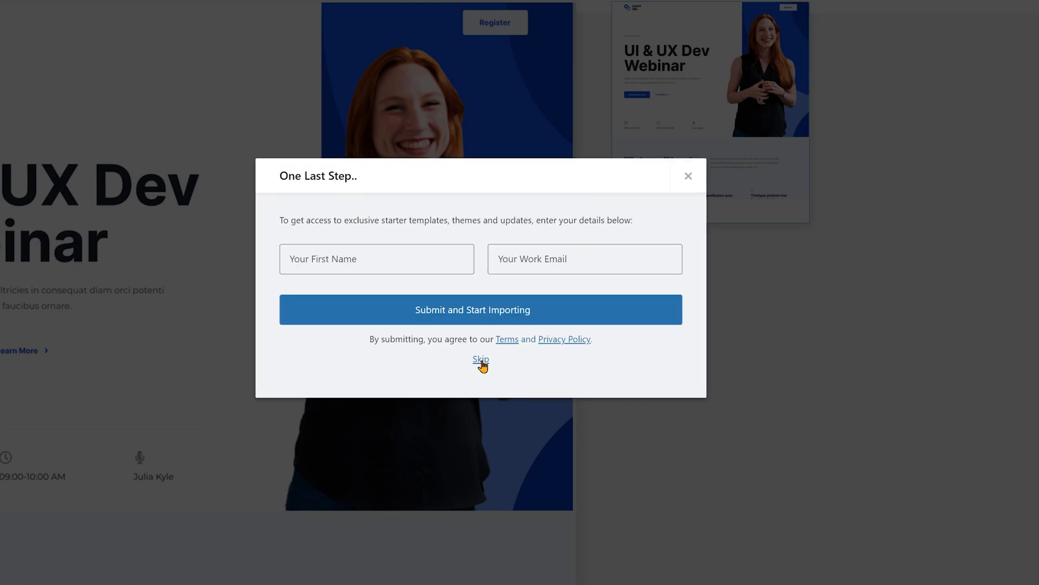
left_click(481, 360)
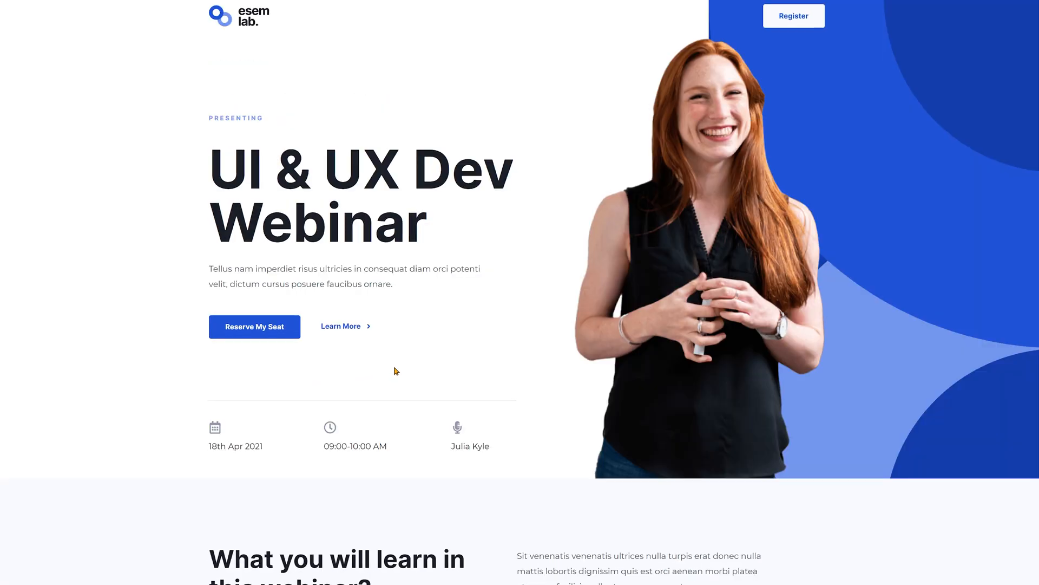
Open the imported UI & UX Dev Webinar home page in Elementor and browse the widget panel.
scroll("down", 3)
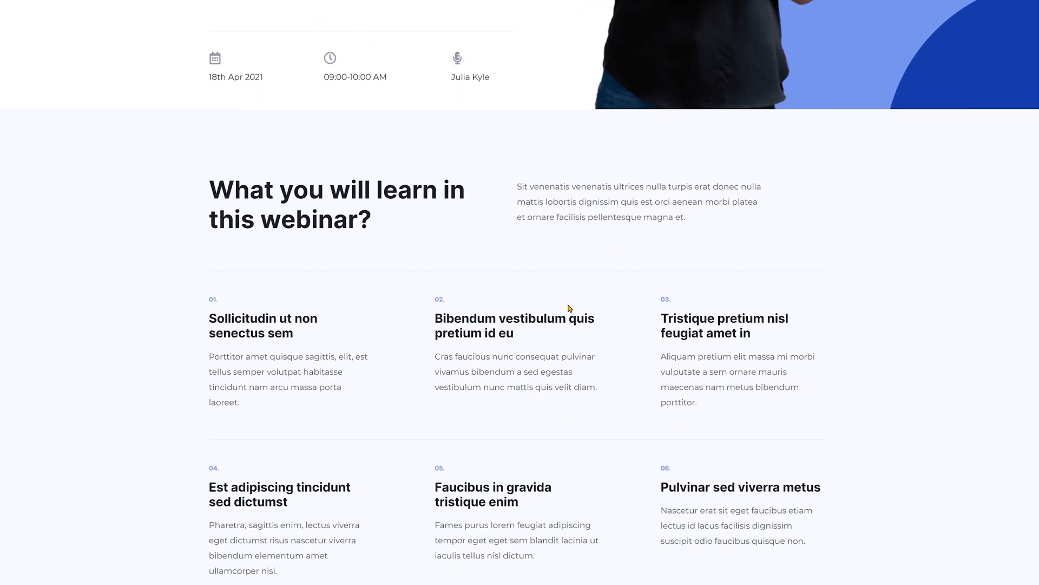
scroll("down", 3)
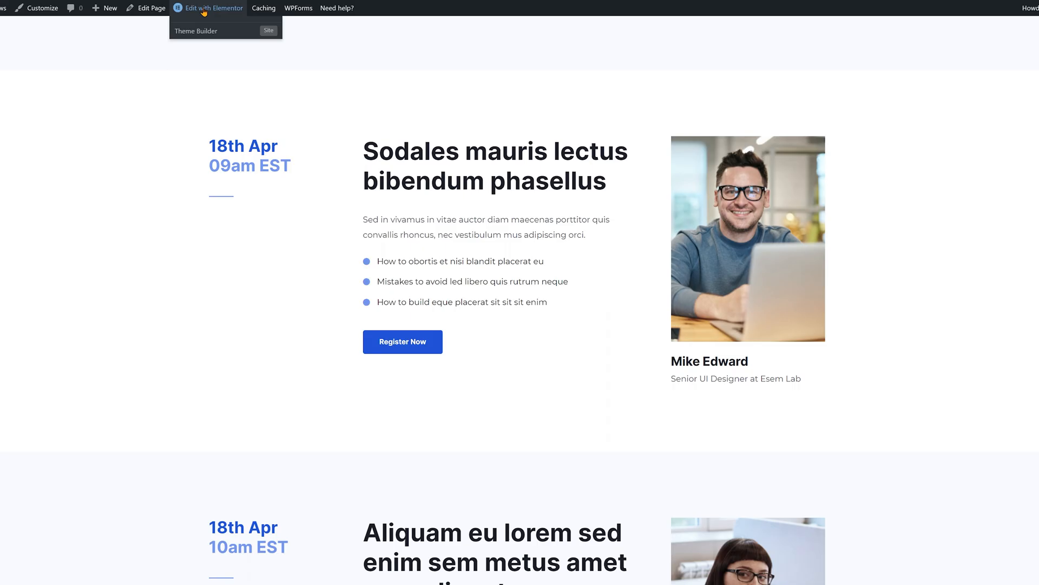
left_click(212, 8)
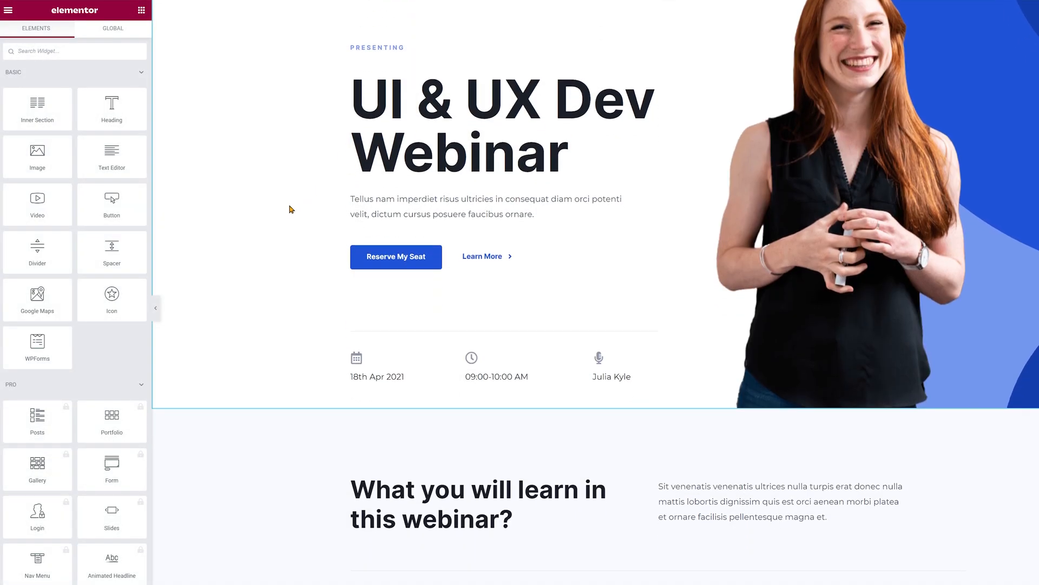
scroll("down", 3)
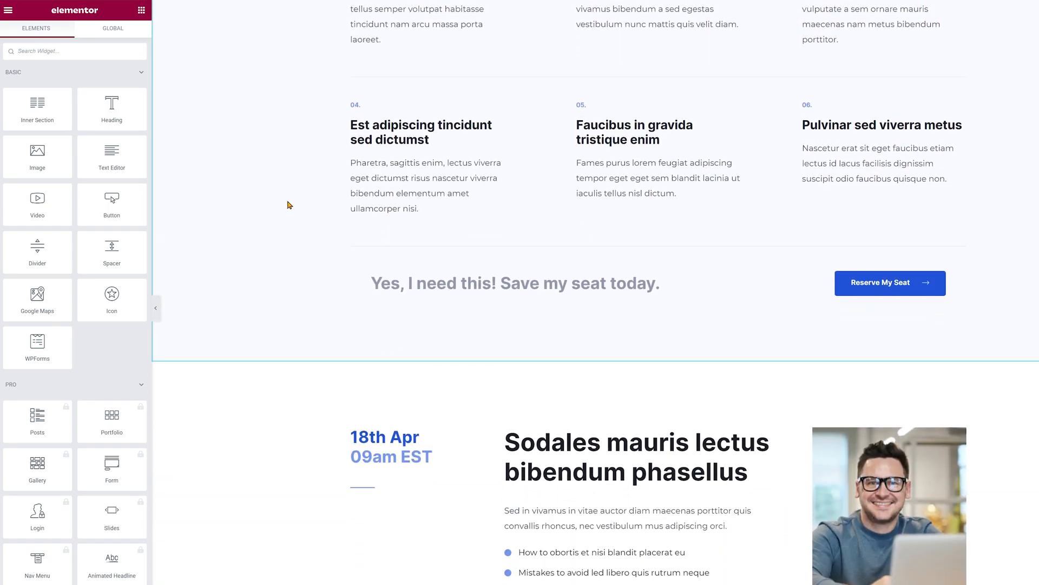
scroll("down", 3)
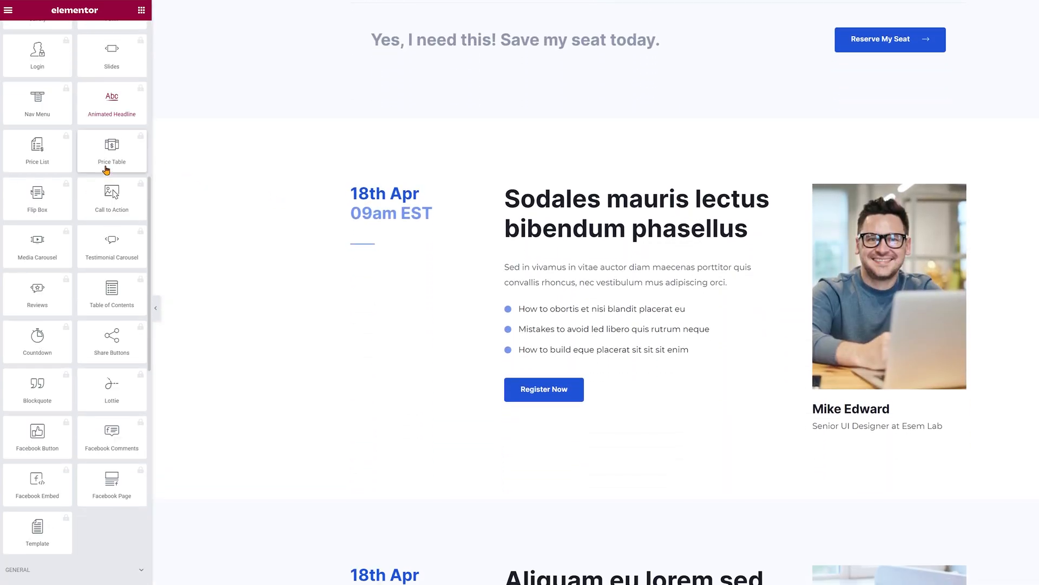
scroll("down", 3)
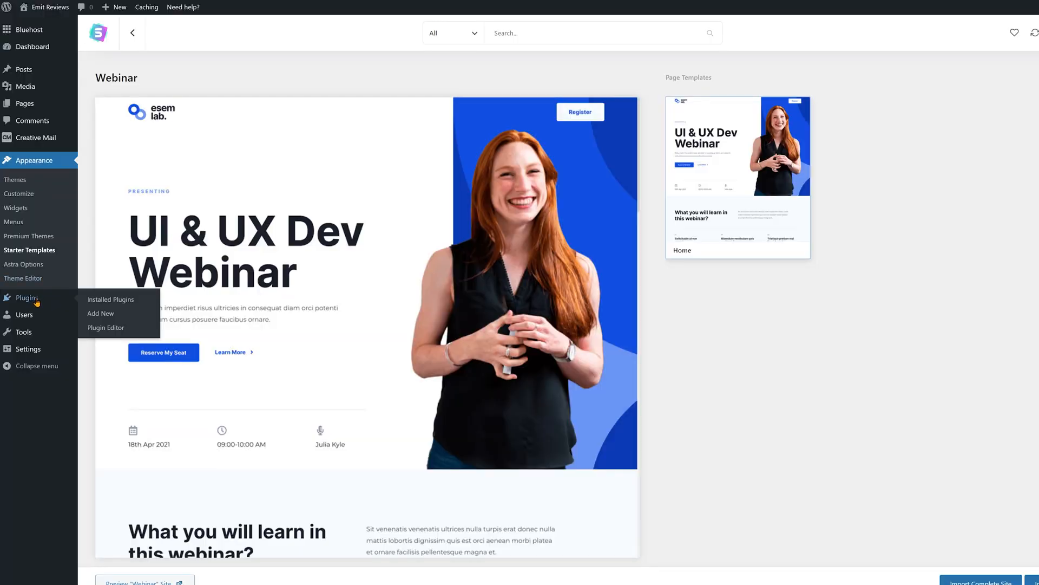
mouse_move(107, 313)
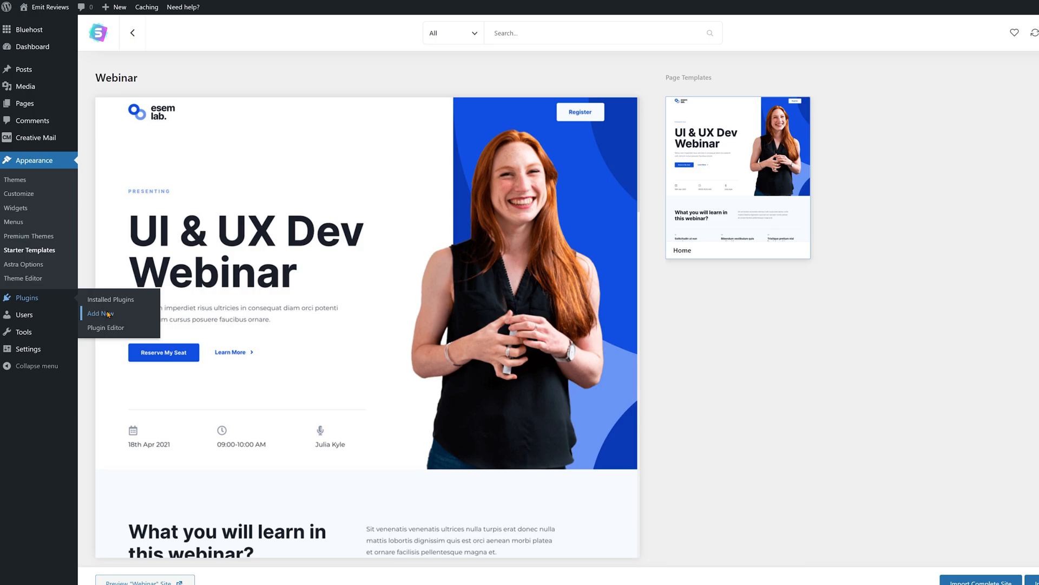
mouse_move(105, 315)
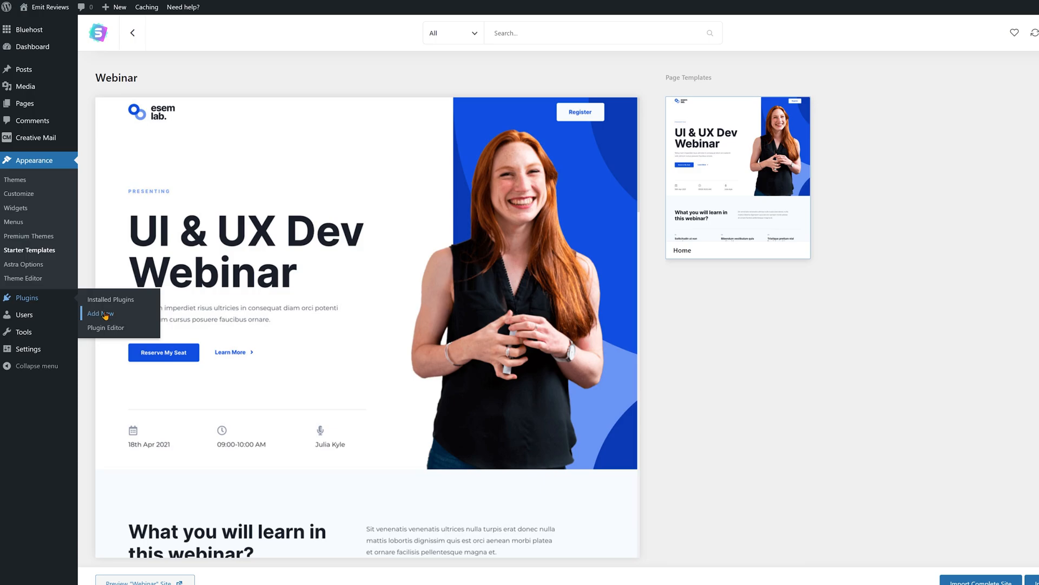
Search new plugins for 'w3', then install and activate W3 Total Cache.
left_click(100, 313)
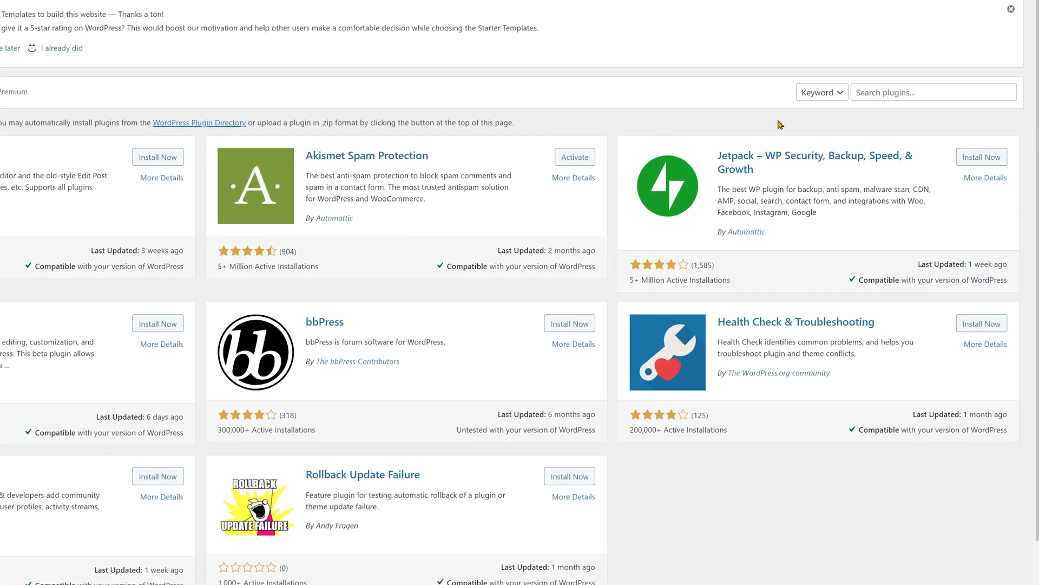
type("w3")
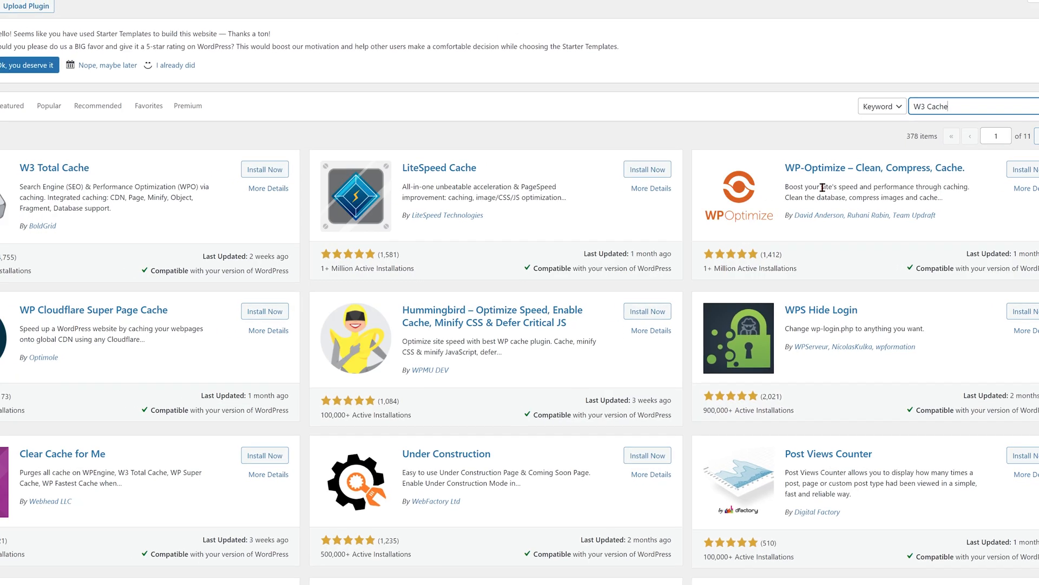
left_click(265, 169)
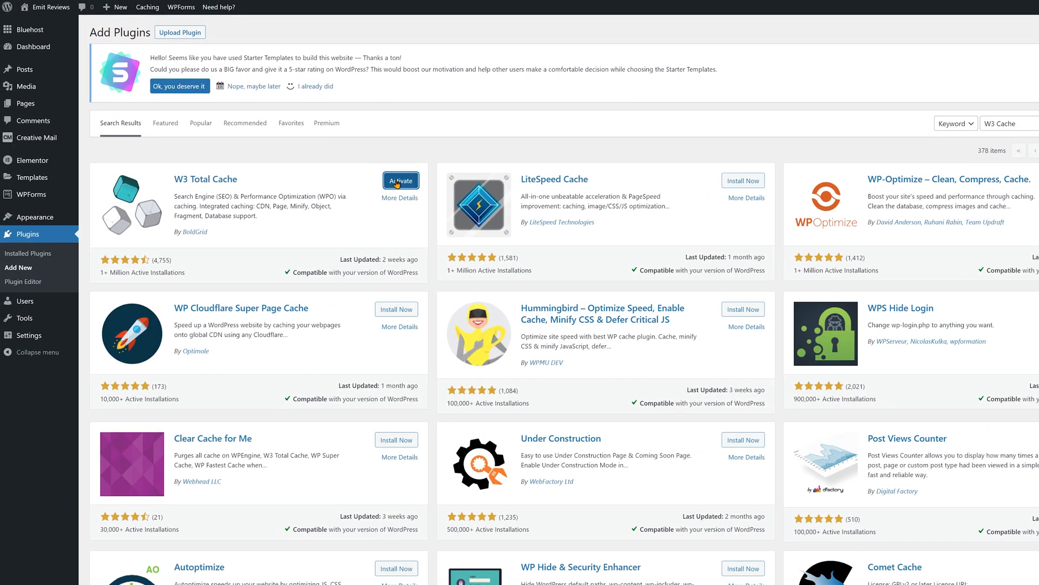
left_click(401, 180)
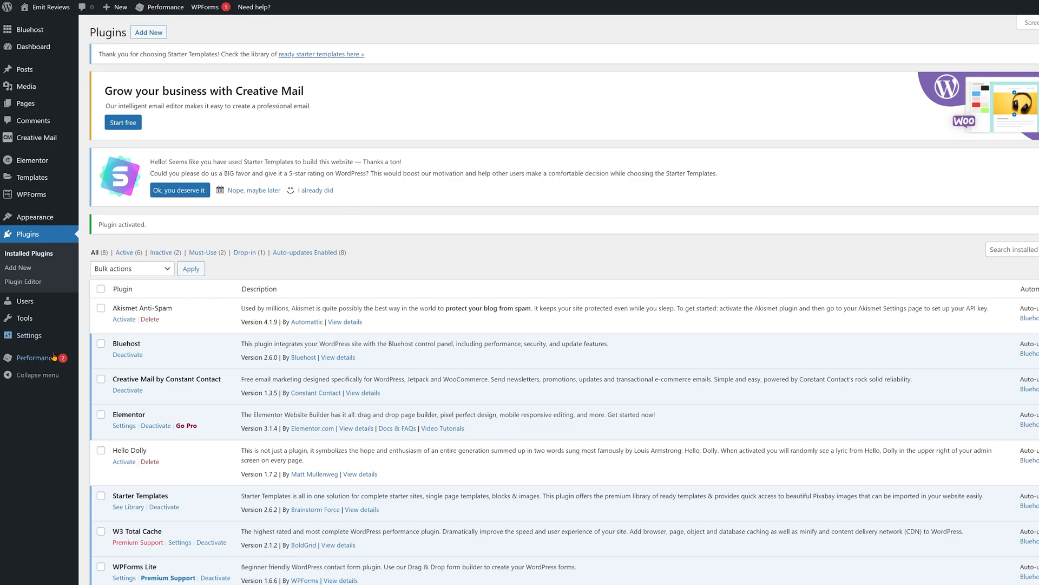
mouse_move(36, 357)
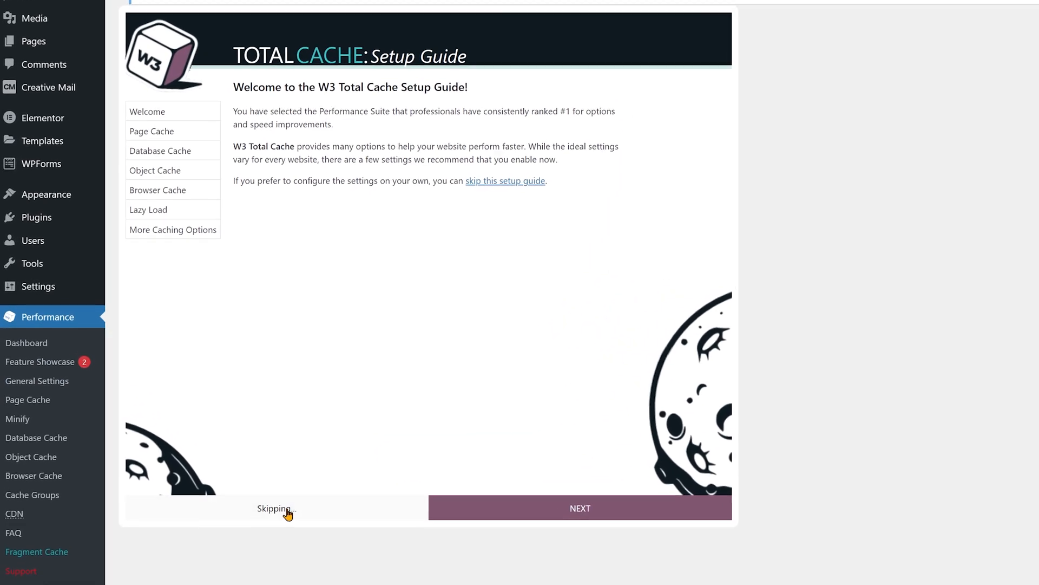
Skip the setup guide and save General Settings with Page Cache method Disk: Enhanced.
left_click(275, 508)
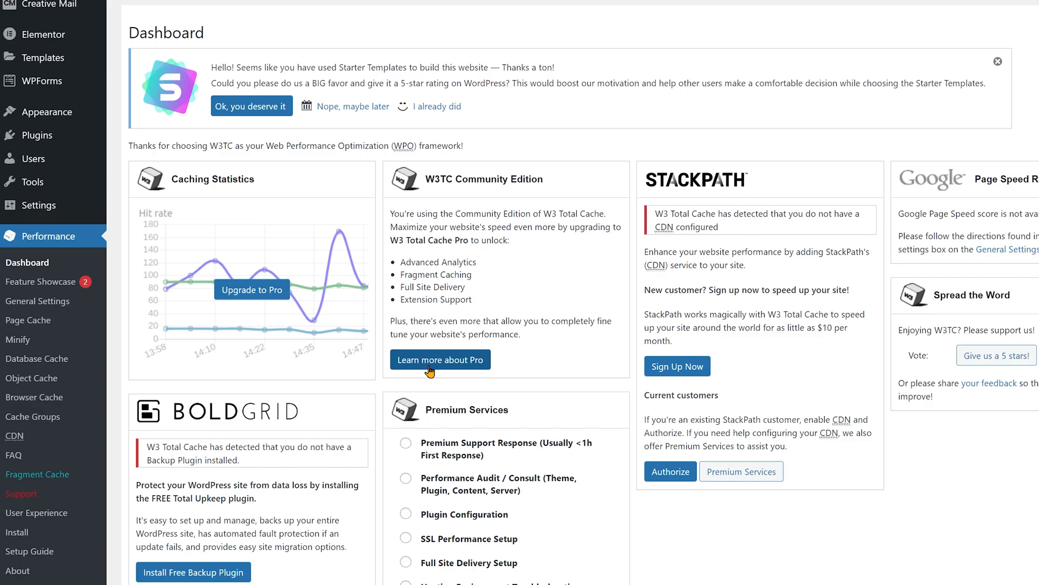
mouse_move(43, 301)
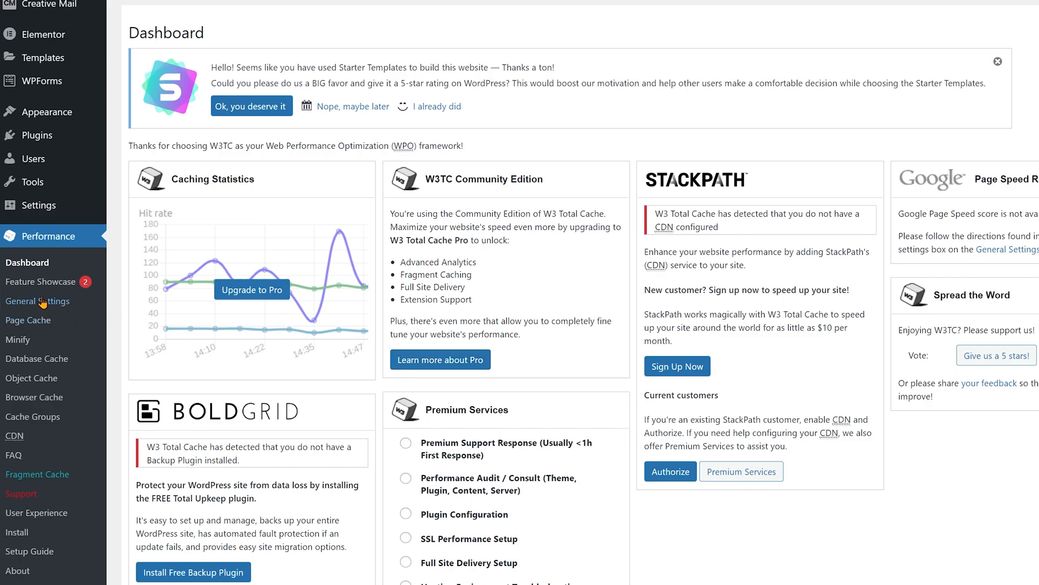
left_click(37, 301)
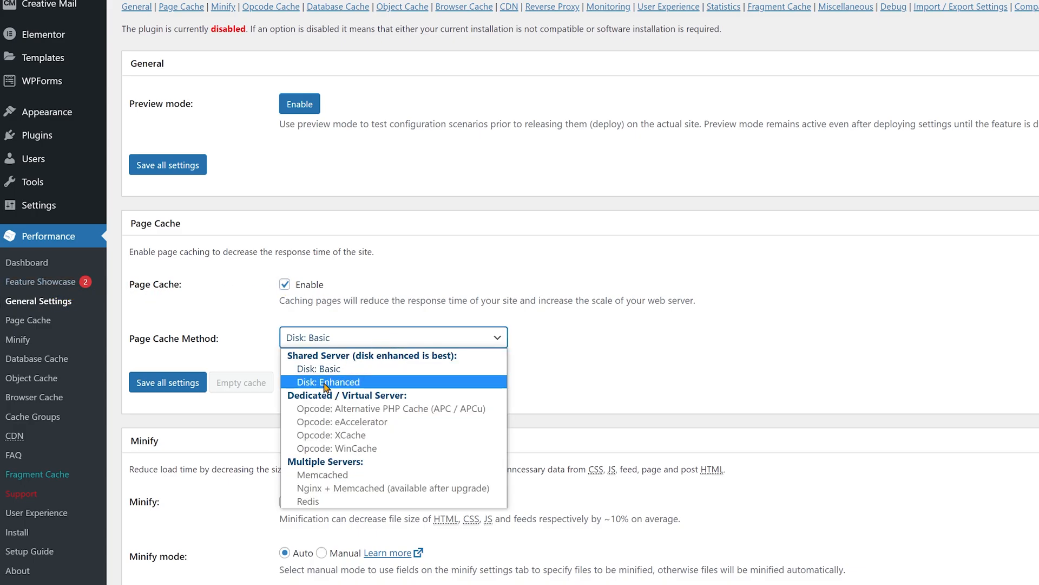
left_click(320, 381)
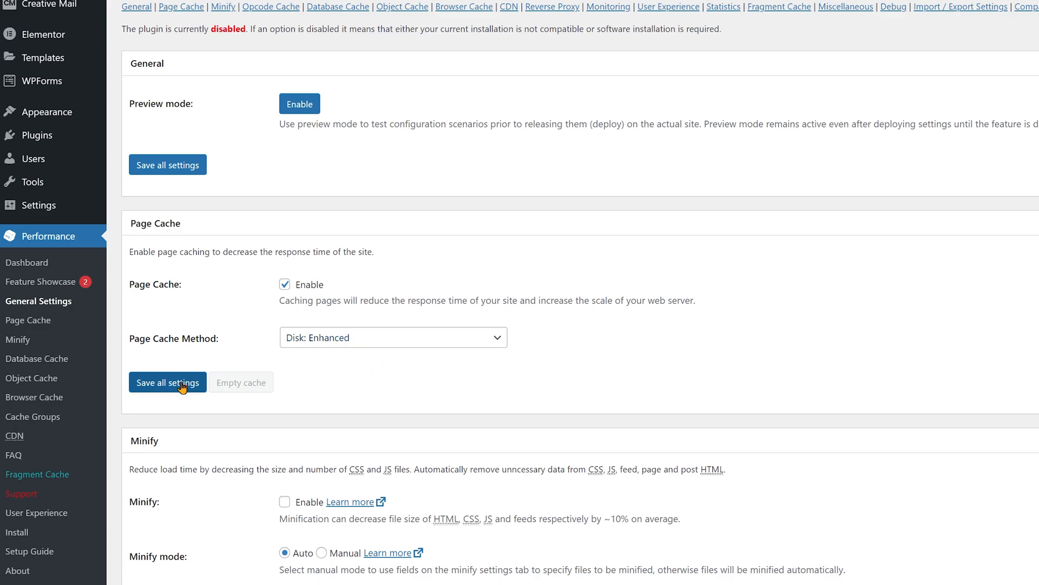
left_click(167, 383)
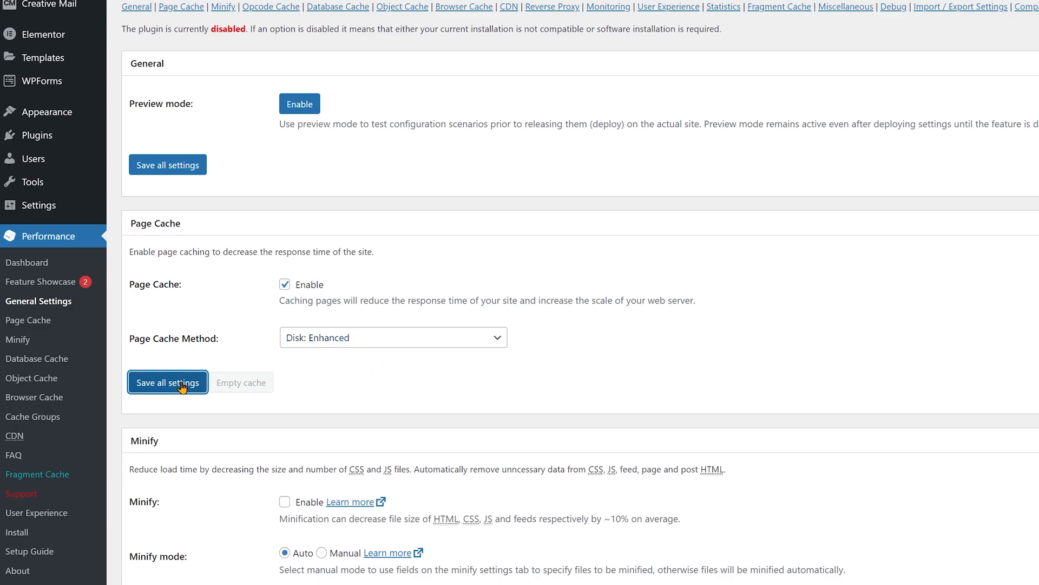
Enable database caching and lazy loading for images in General Settings.
scroll("down", 3)
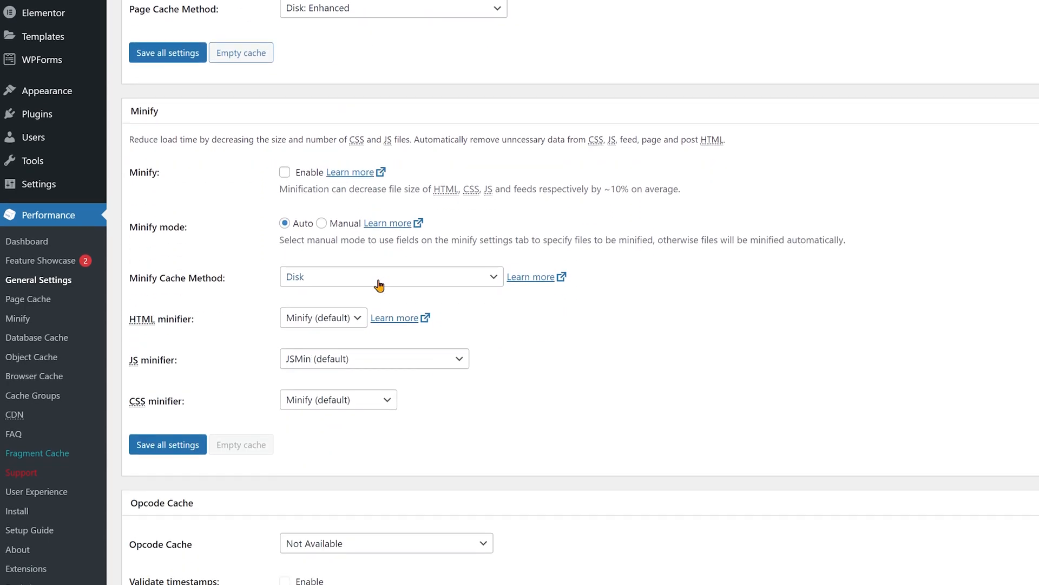
scroll("down", 3)
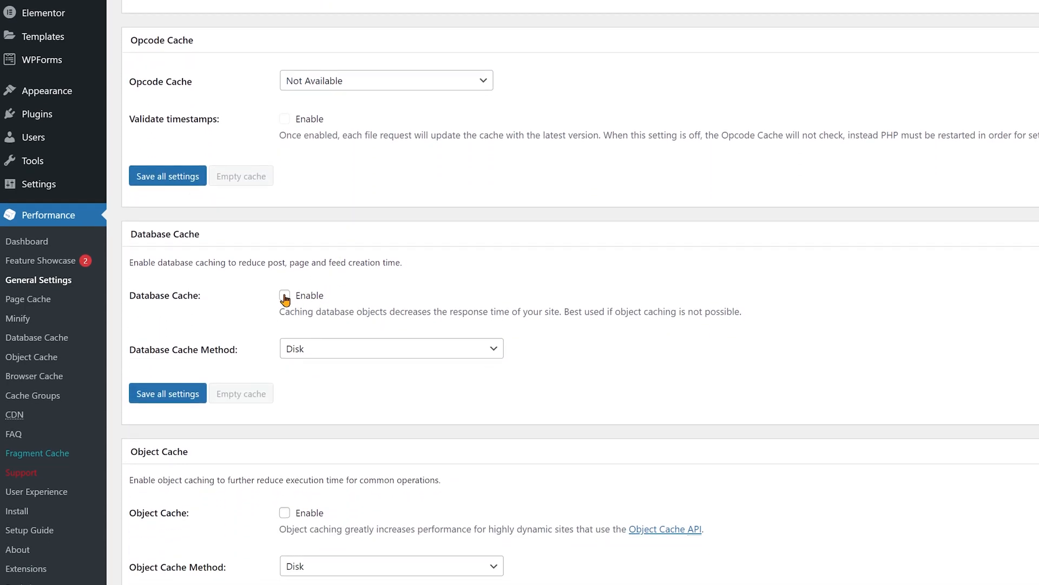
left_click(284, 295)
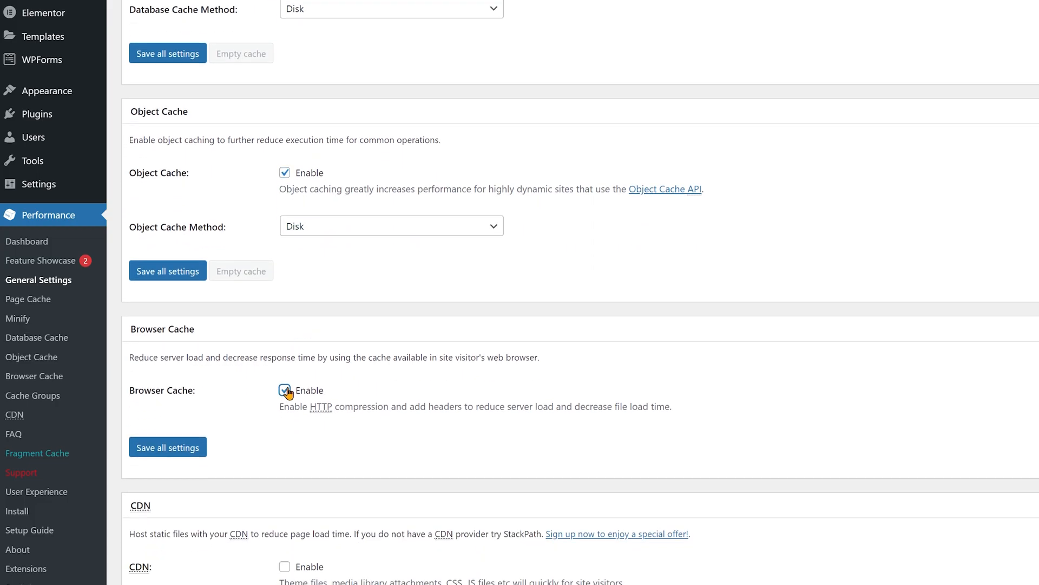
scroll("down", 3)
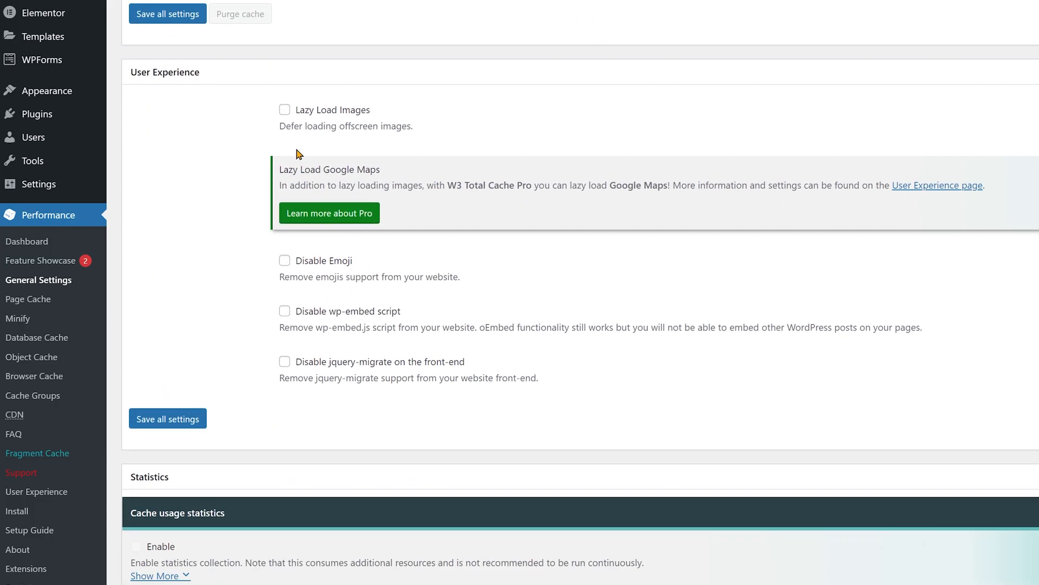
left_click(284, 110)
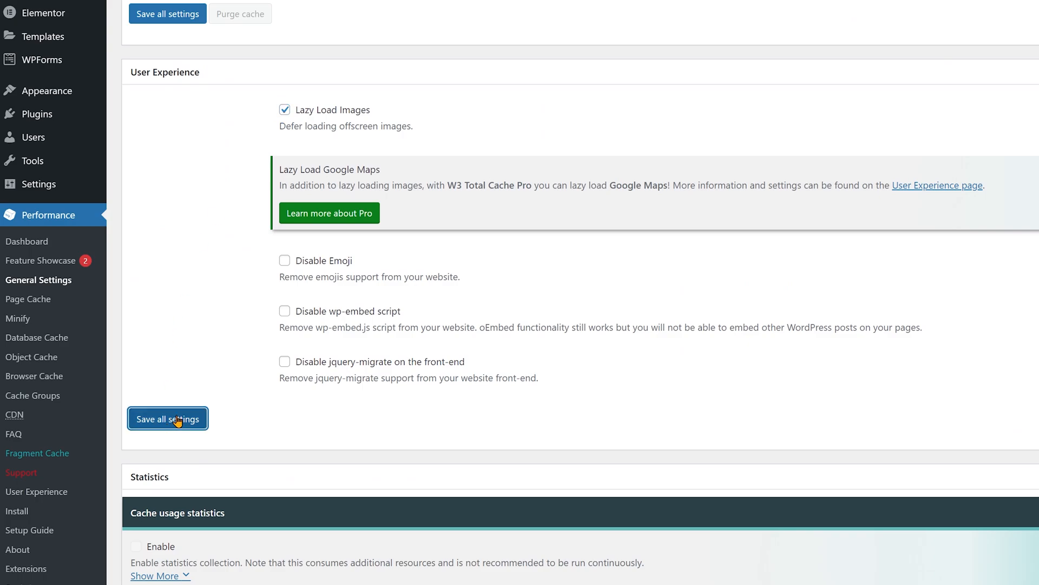